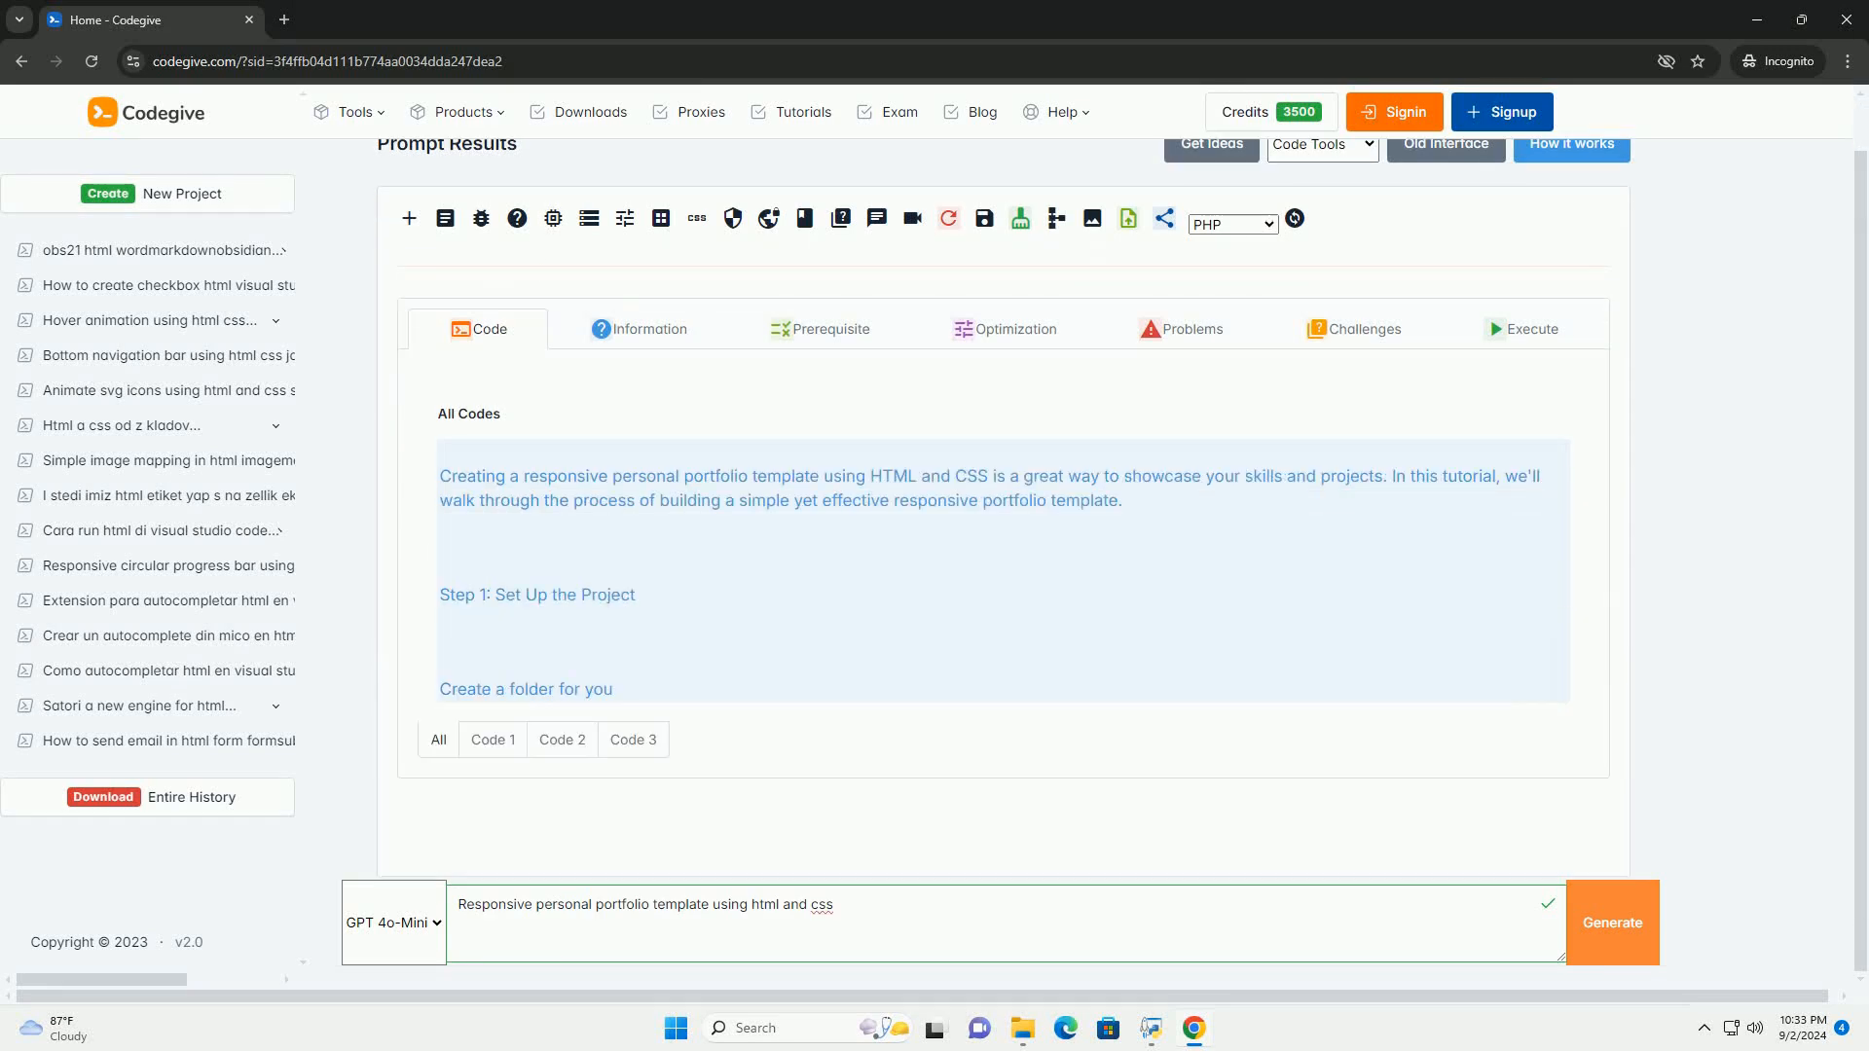
scroll(down, 3)
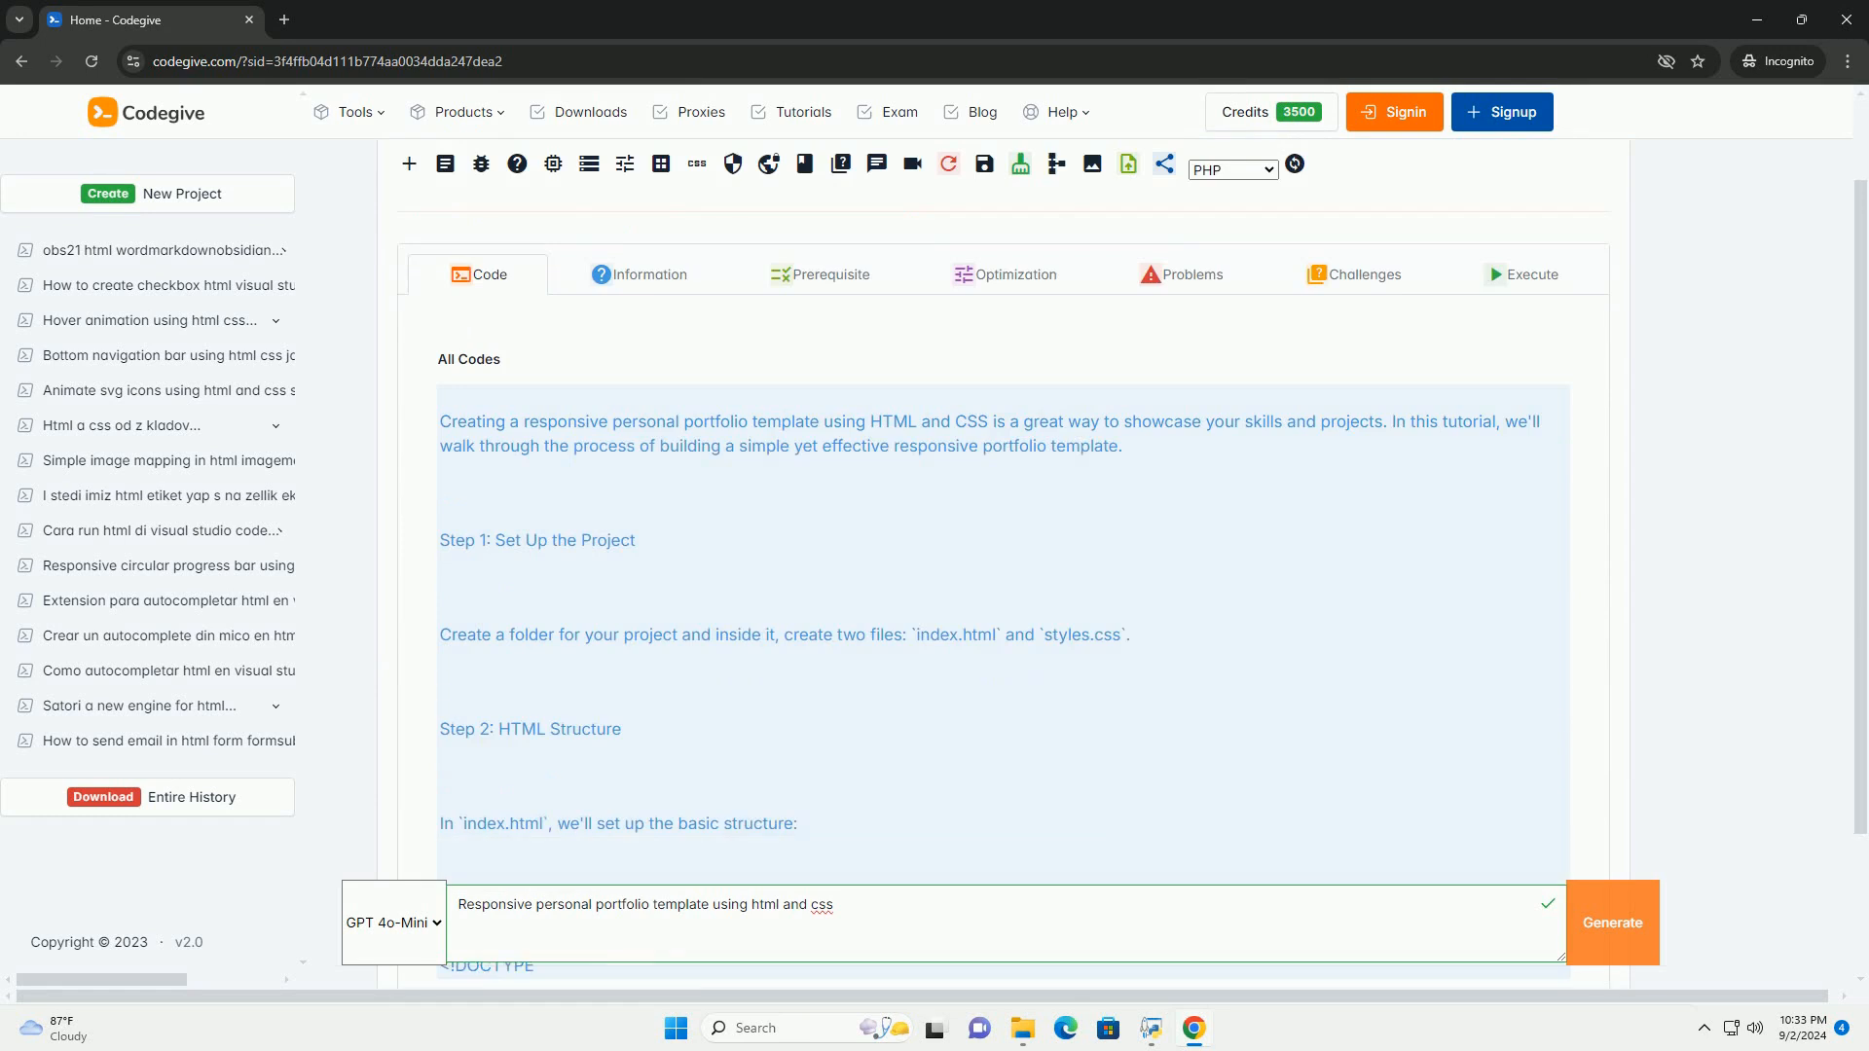
scroll(down, 3)
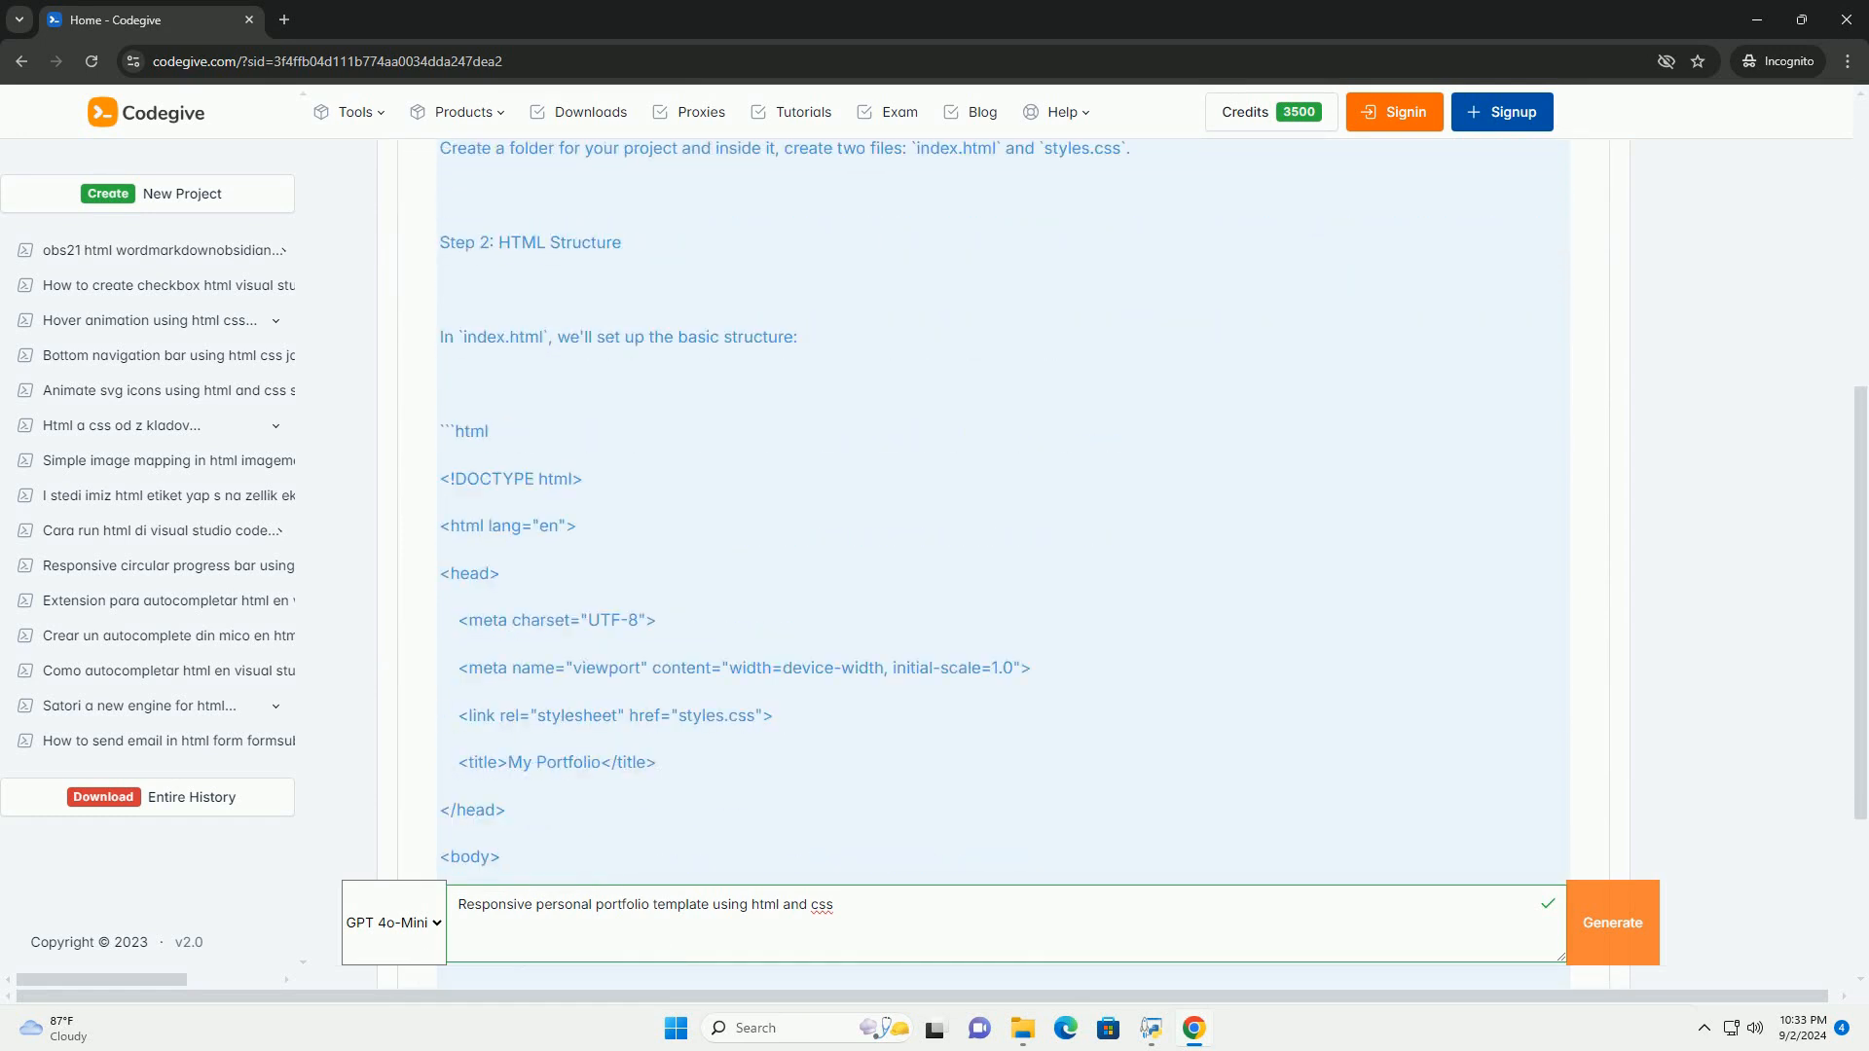
scroll(down, 3)
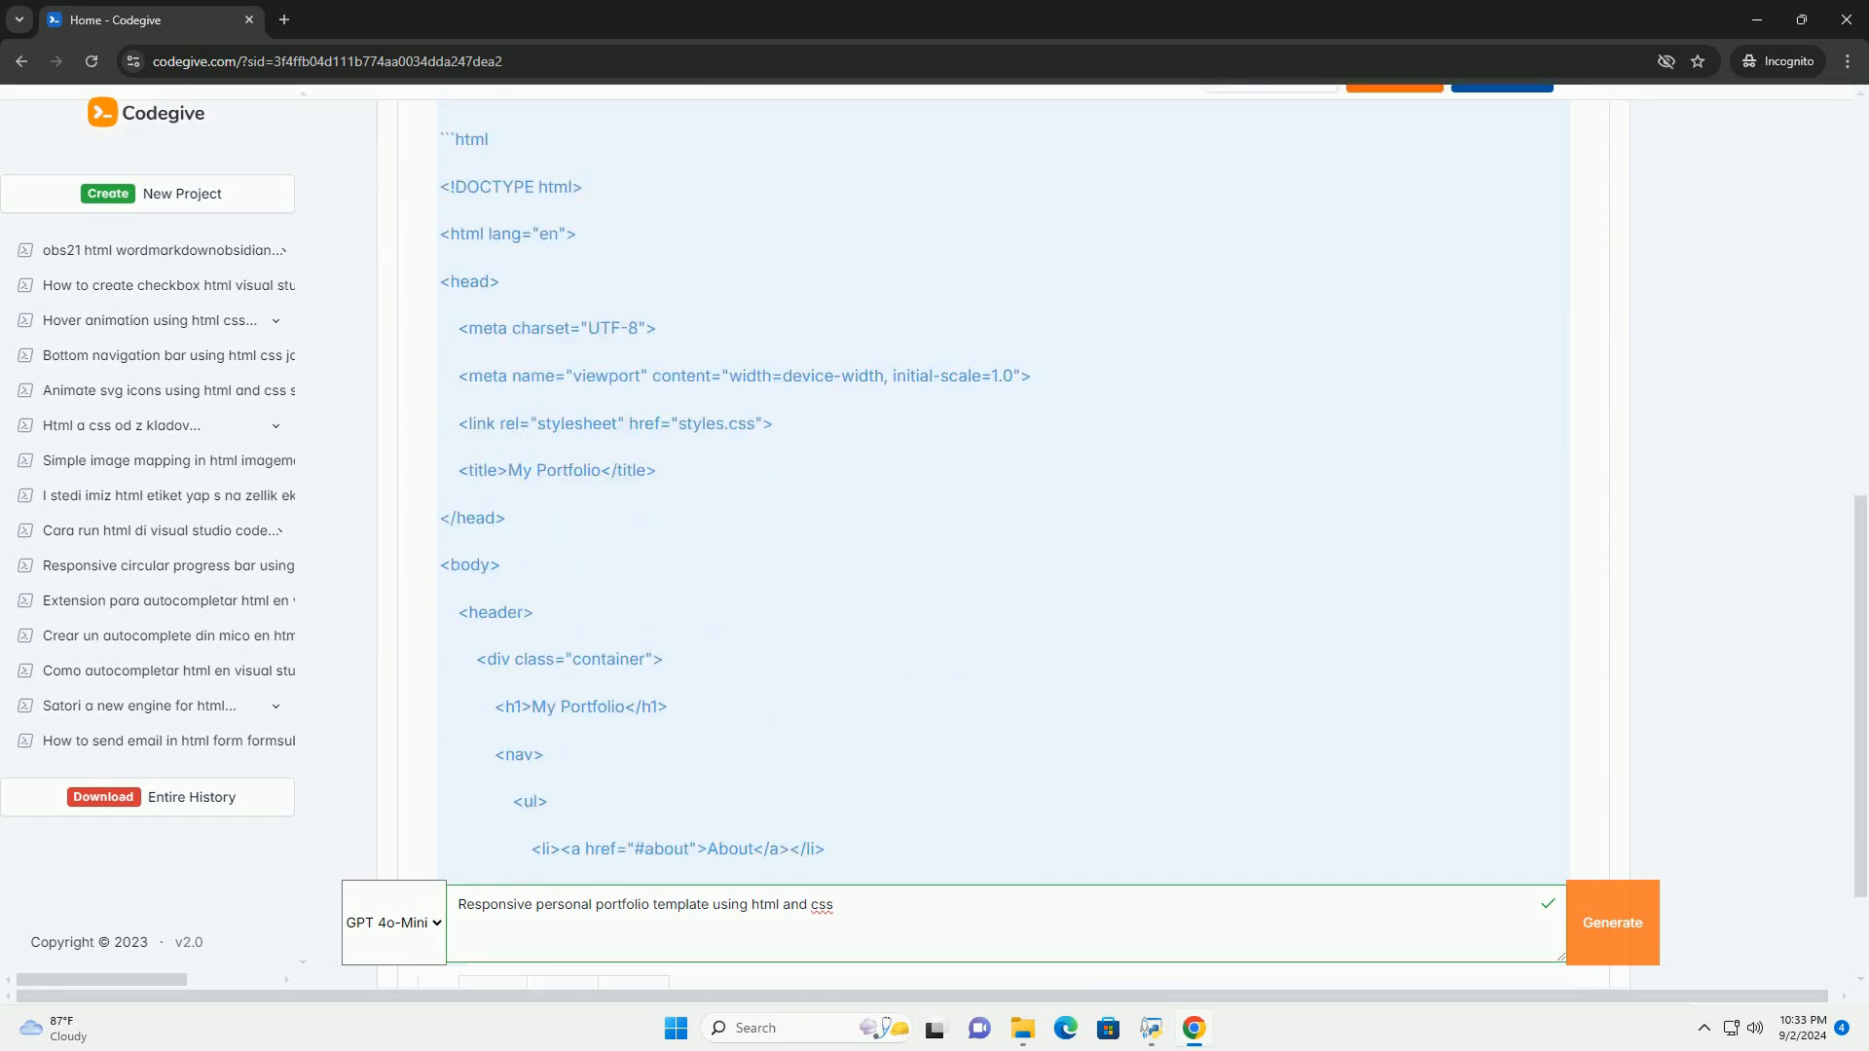
scroll(down, 3)
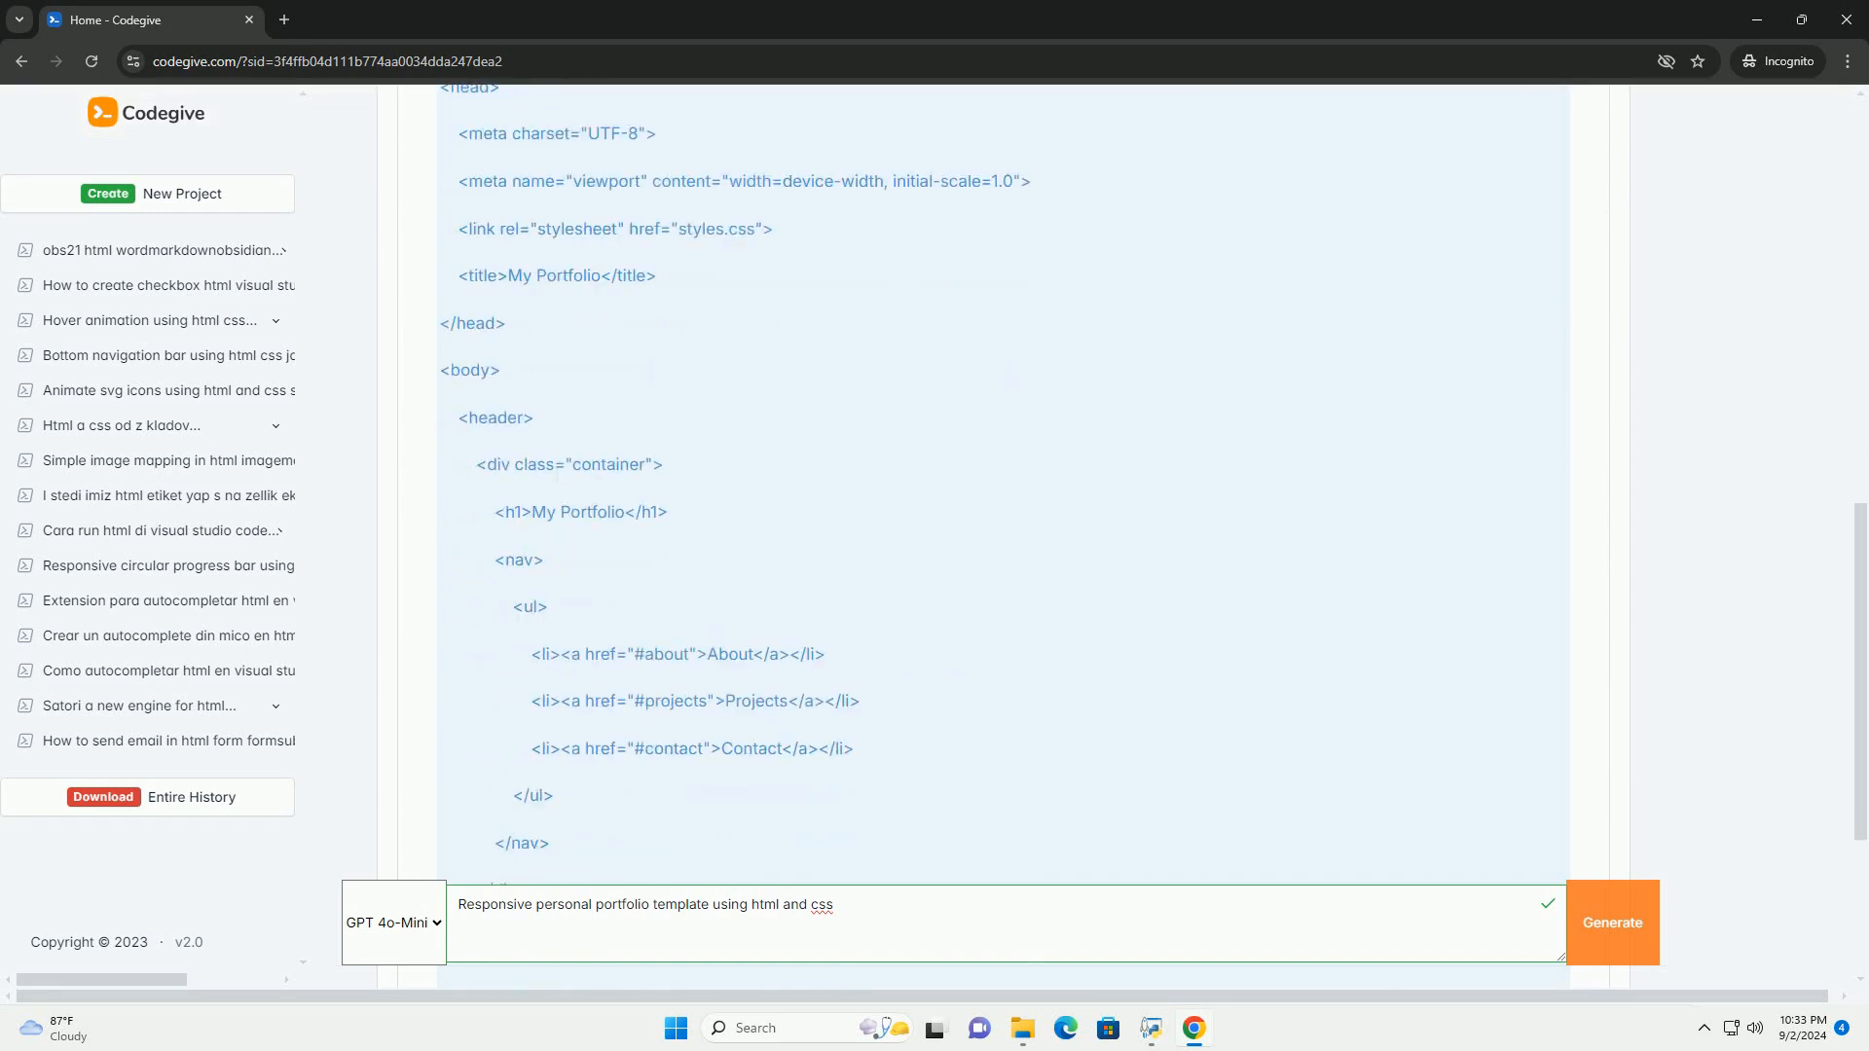
scroll(down, 3)
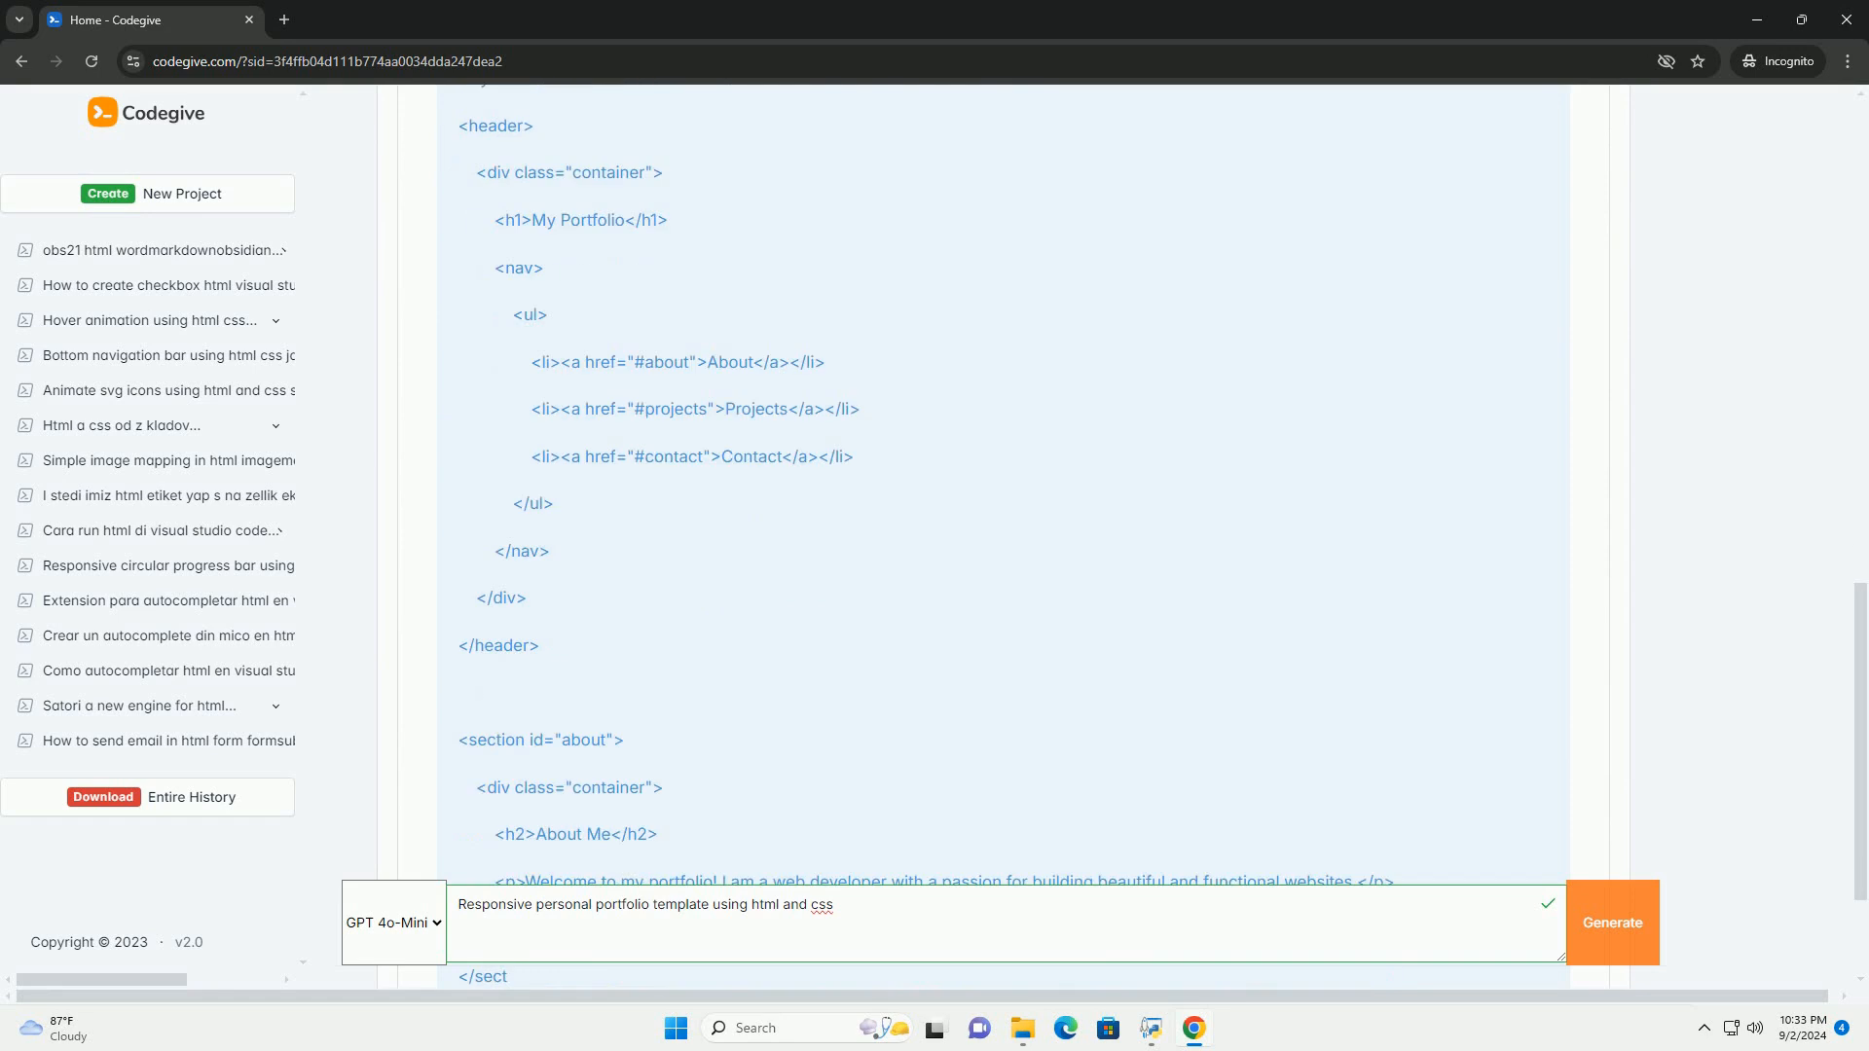
scroll(down, 3)
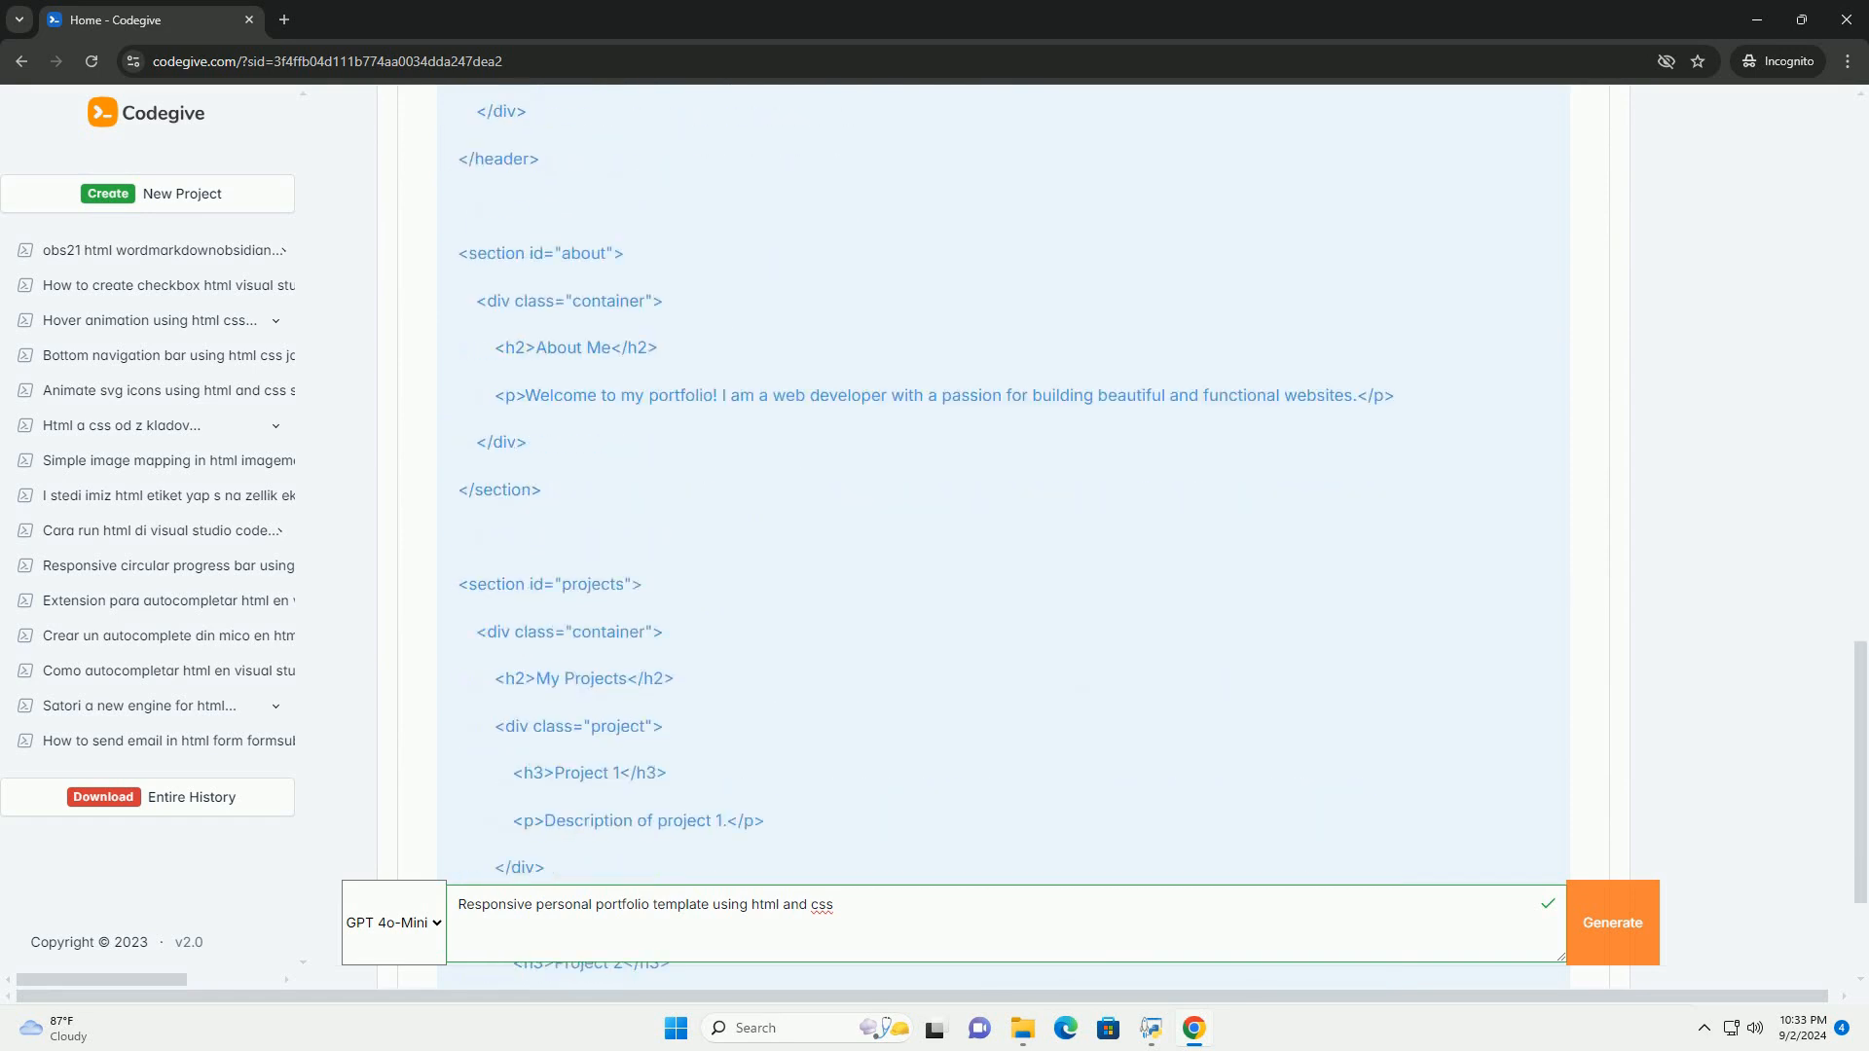
scroll(down, 3)
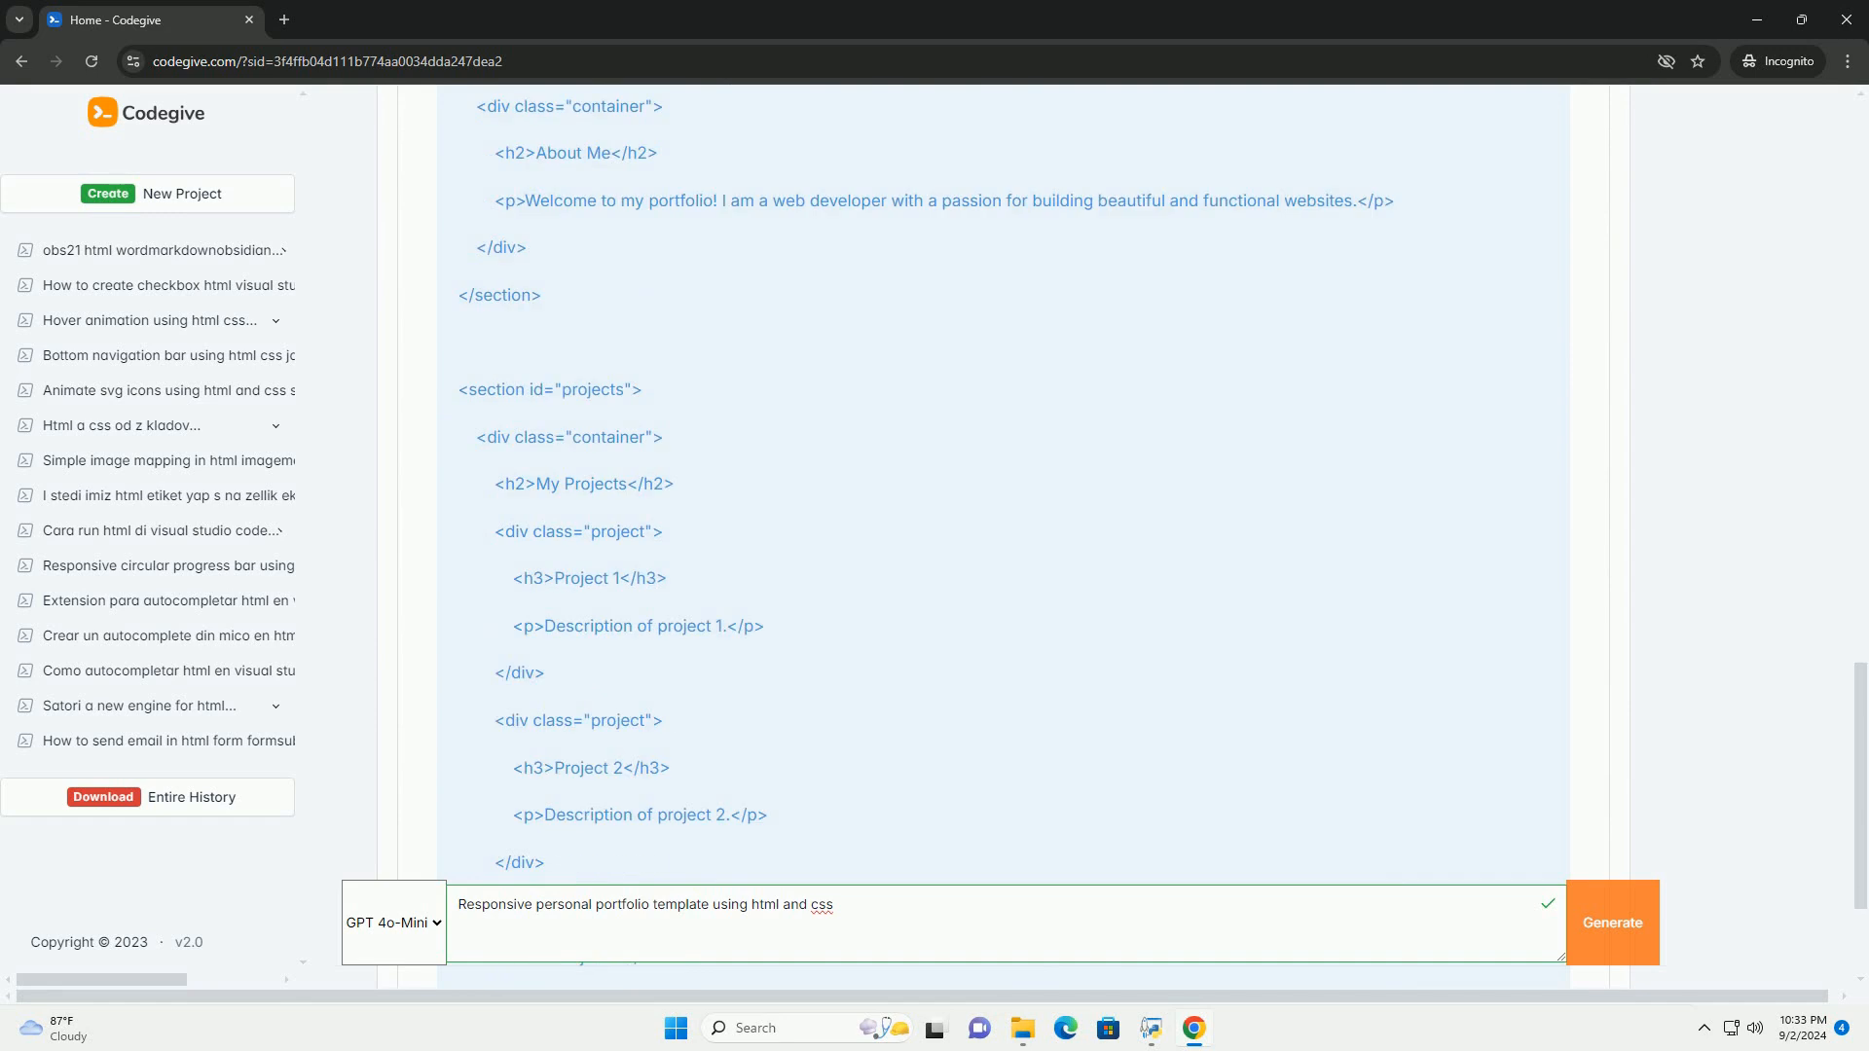
scroll(down, 3)
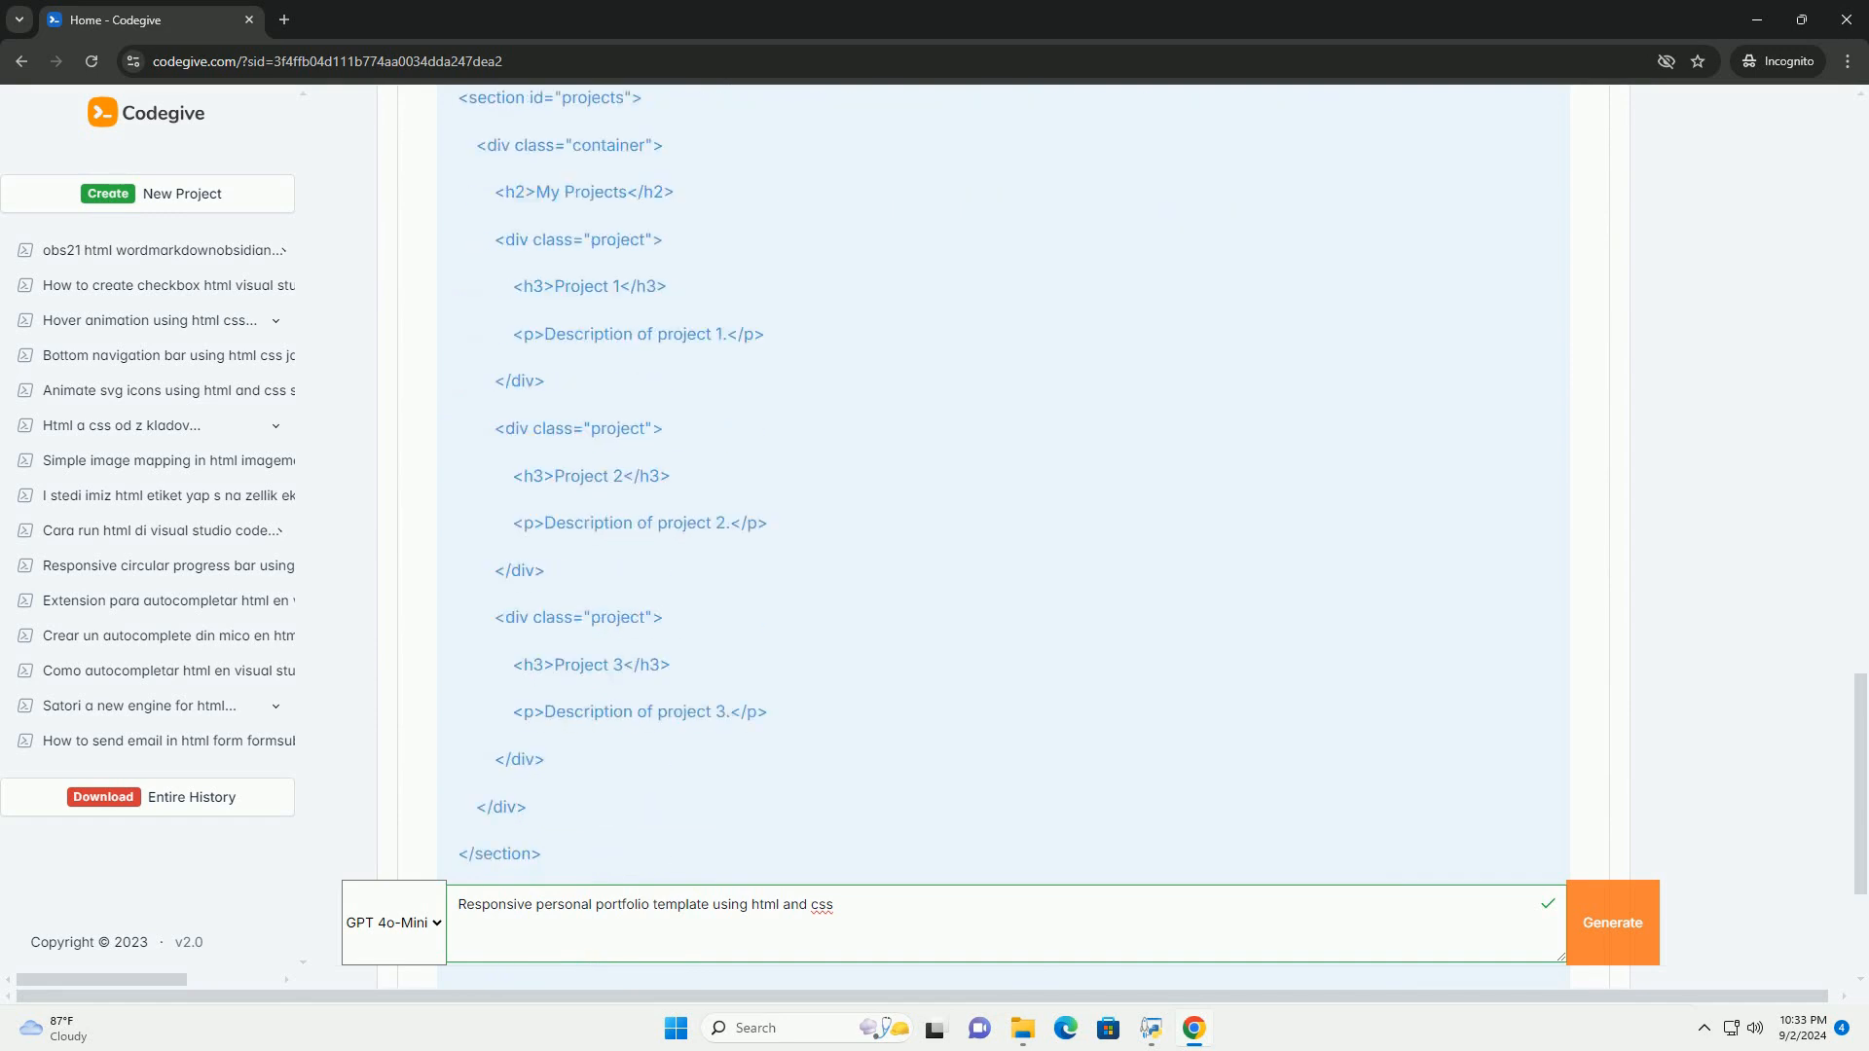
scroll(down, 3)
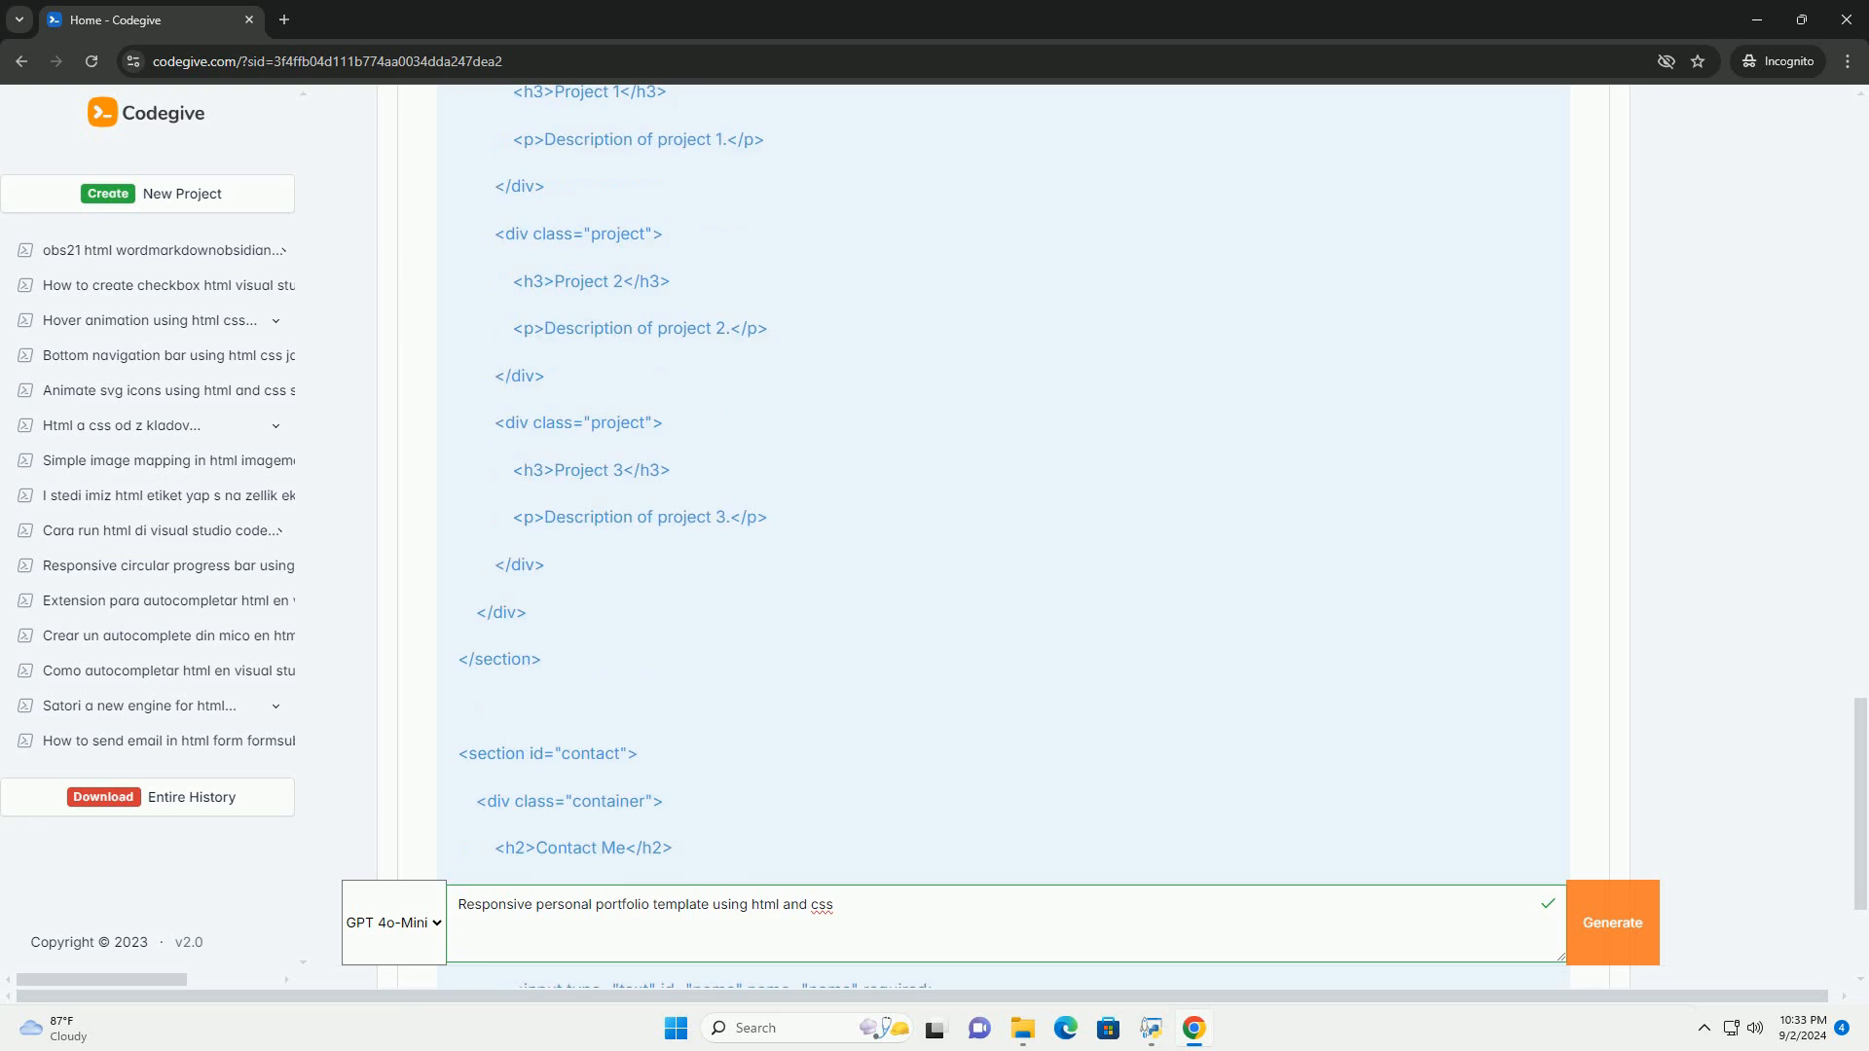
scroll(down, 3)
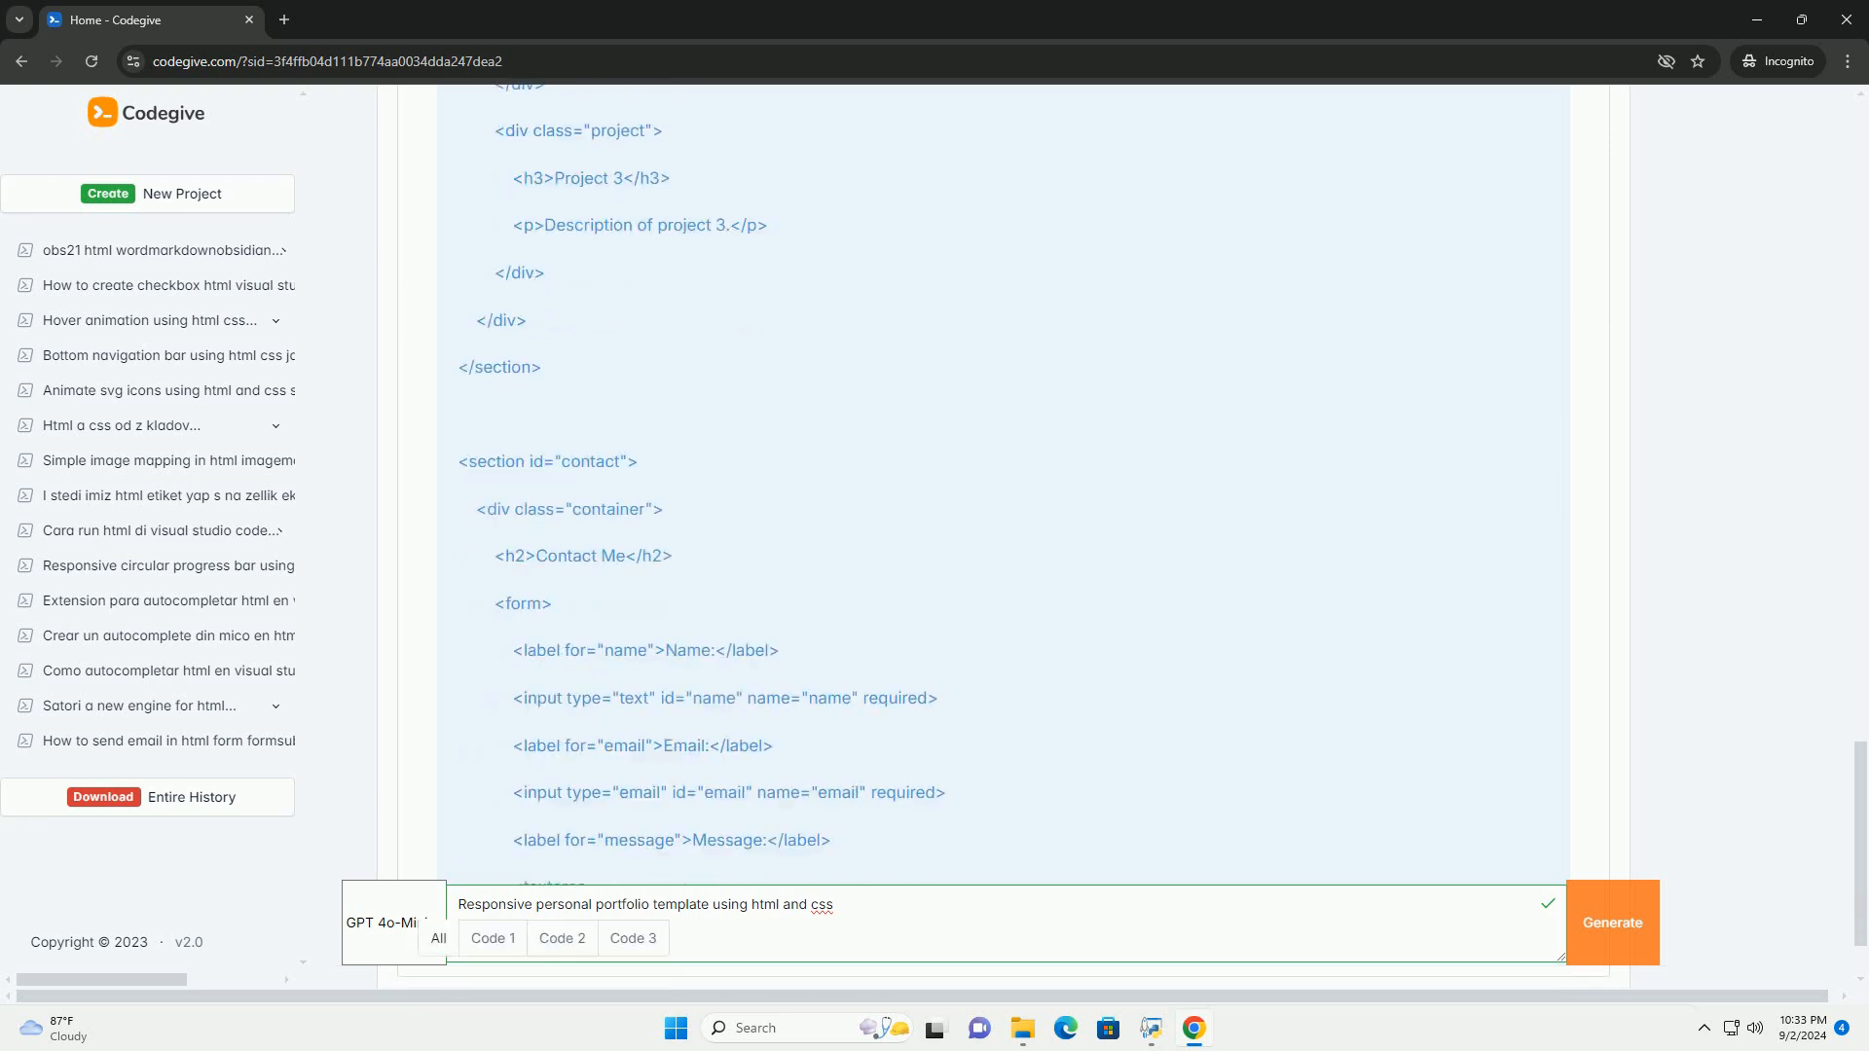
scroll(down, 3)
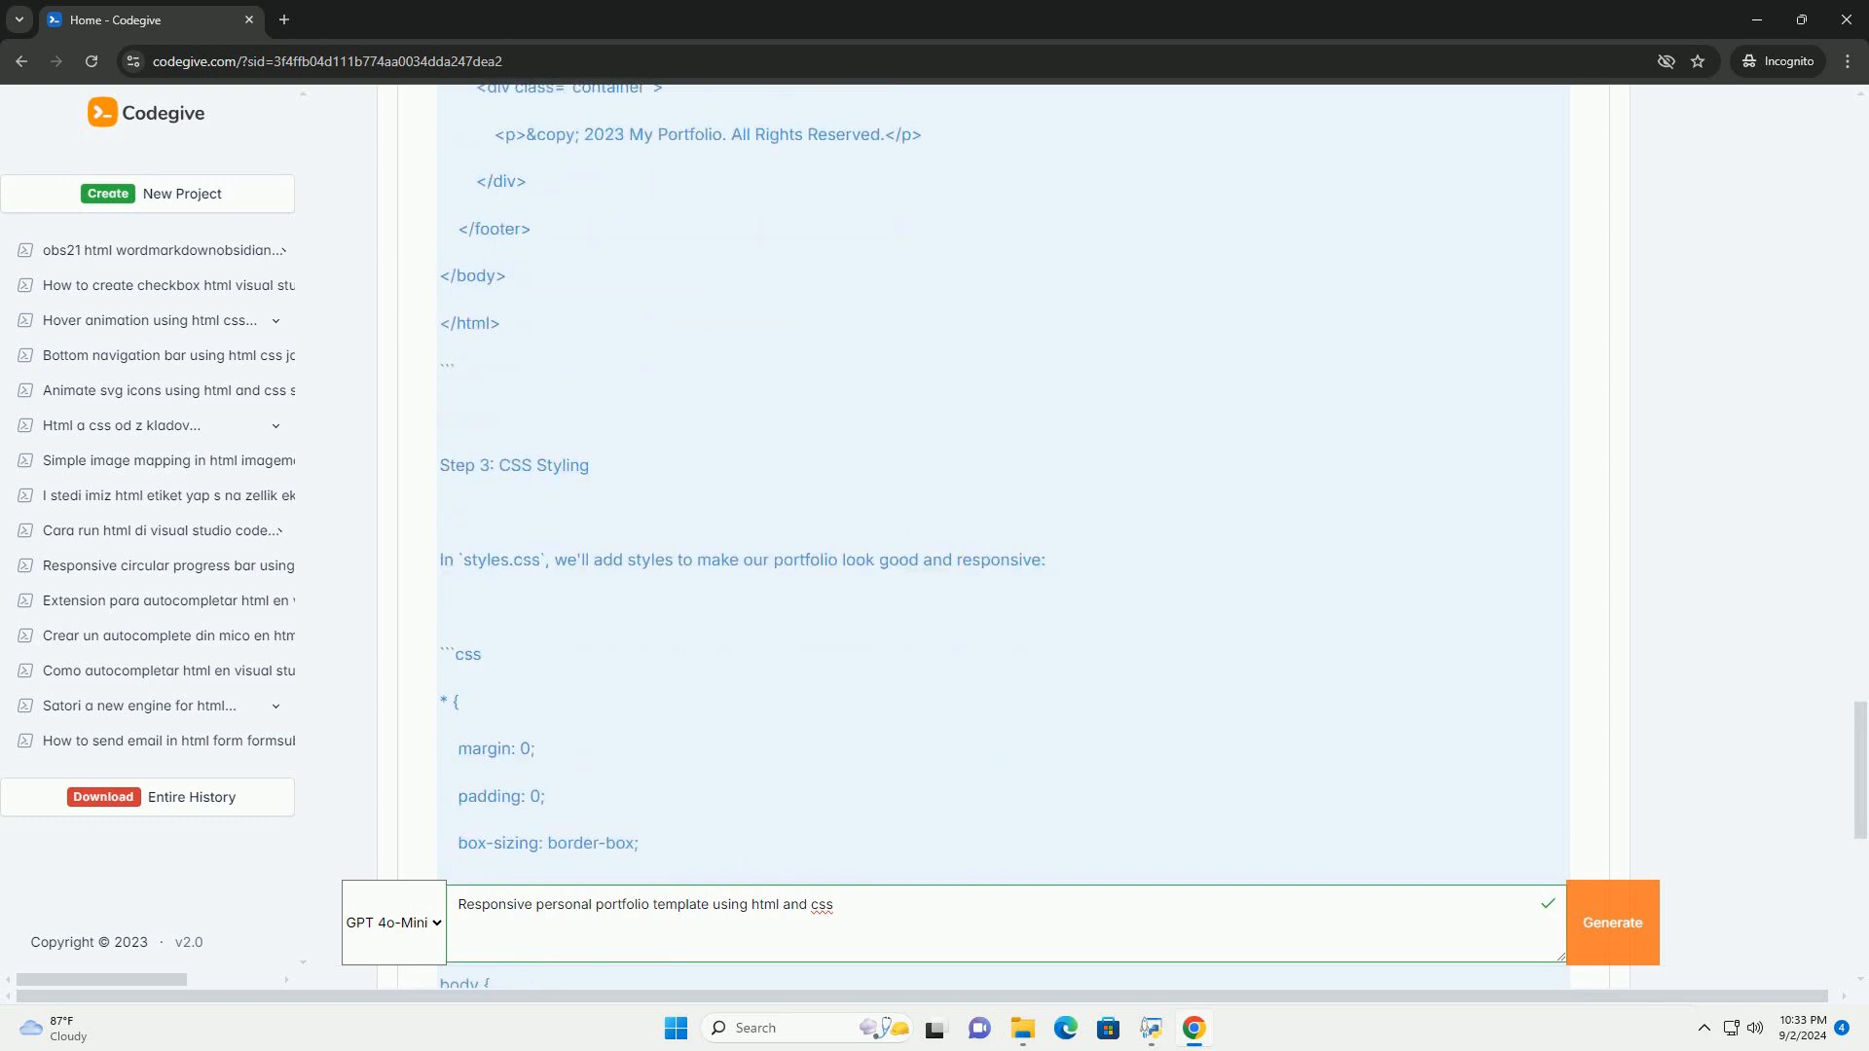
scroll(down, 3)
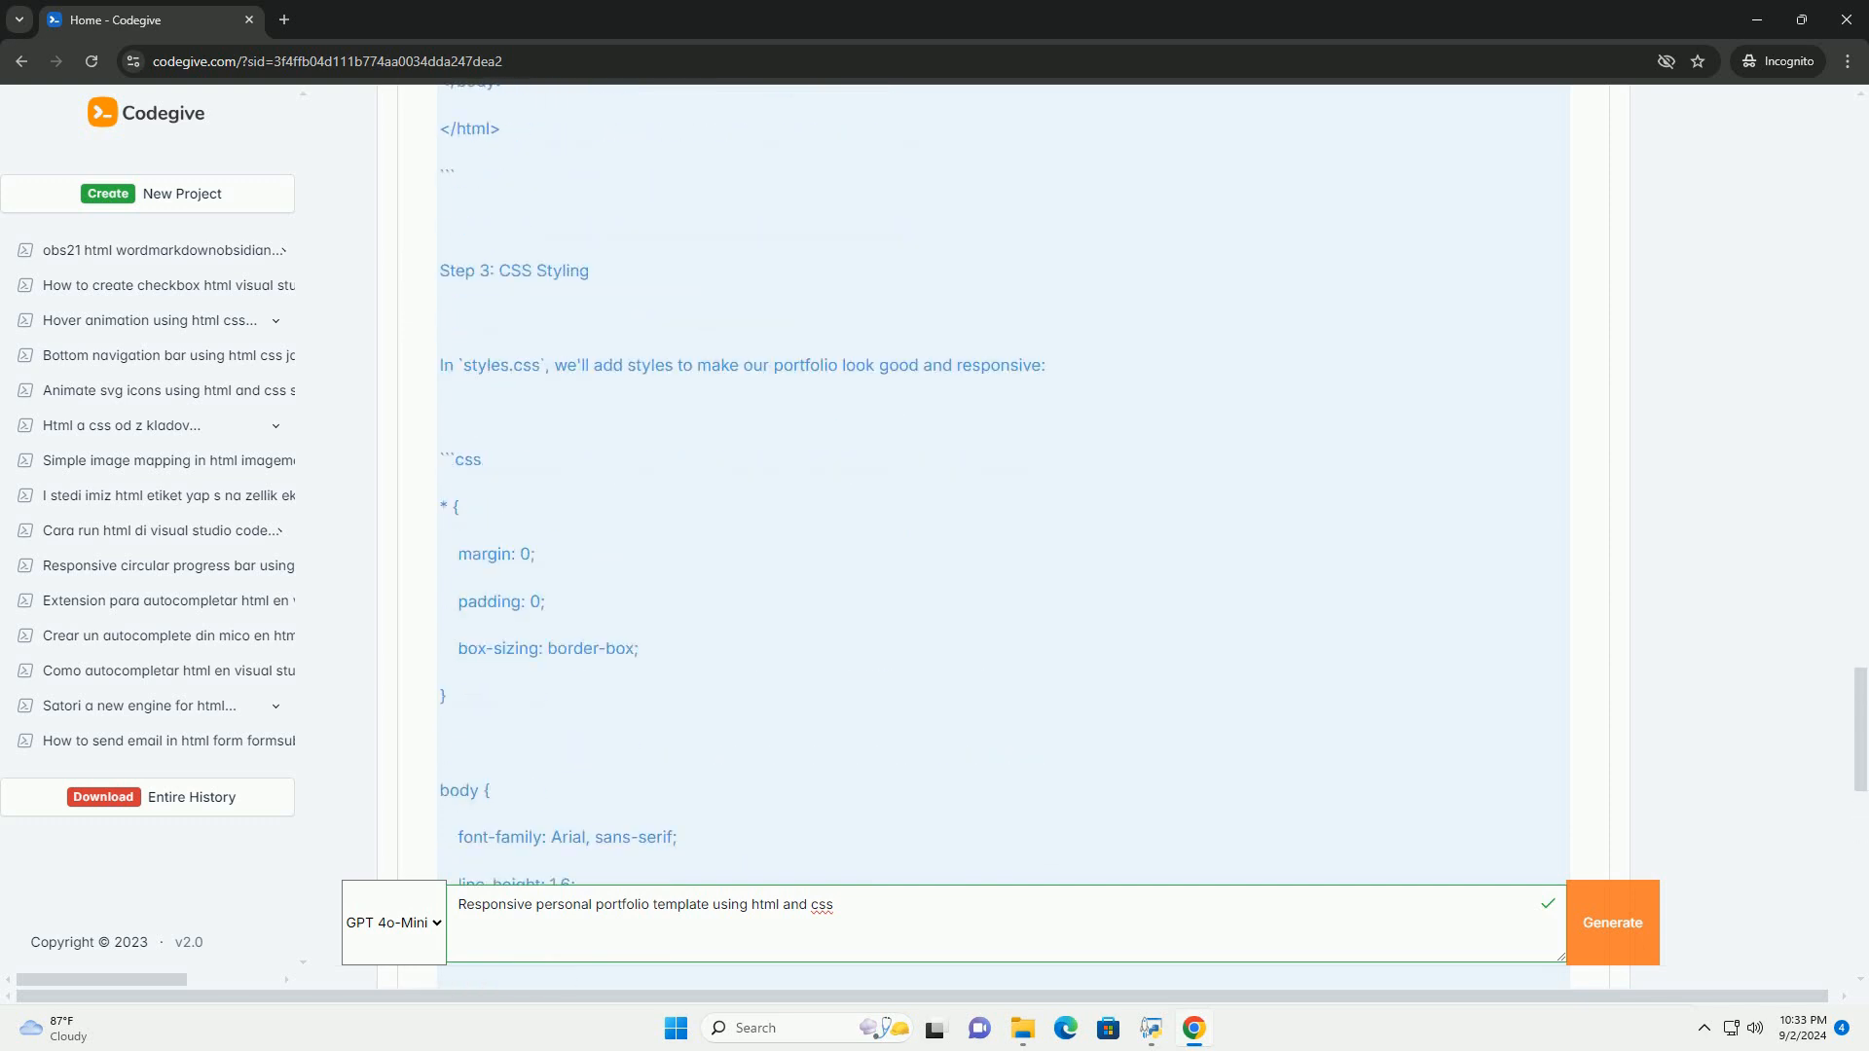
scroll(down, 3)
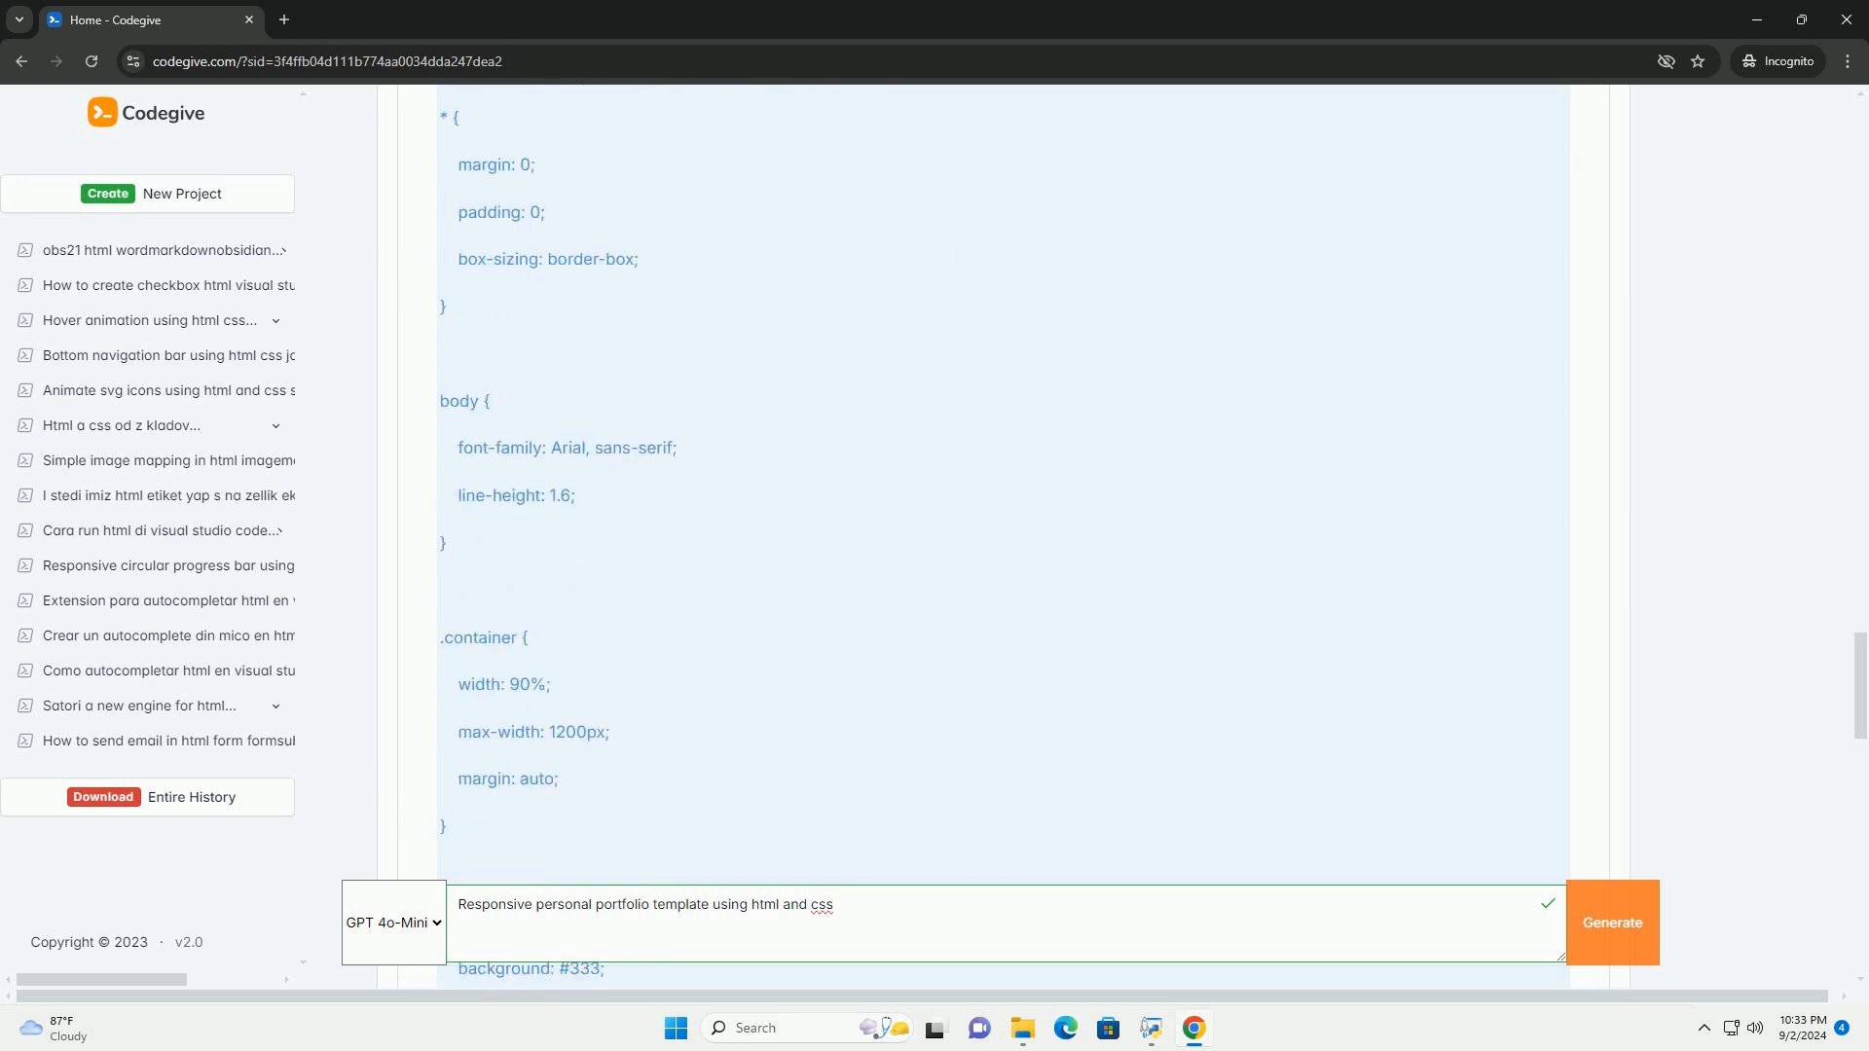
scroll(down, 3)
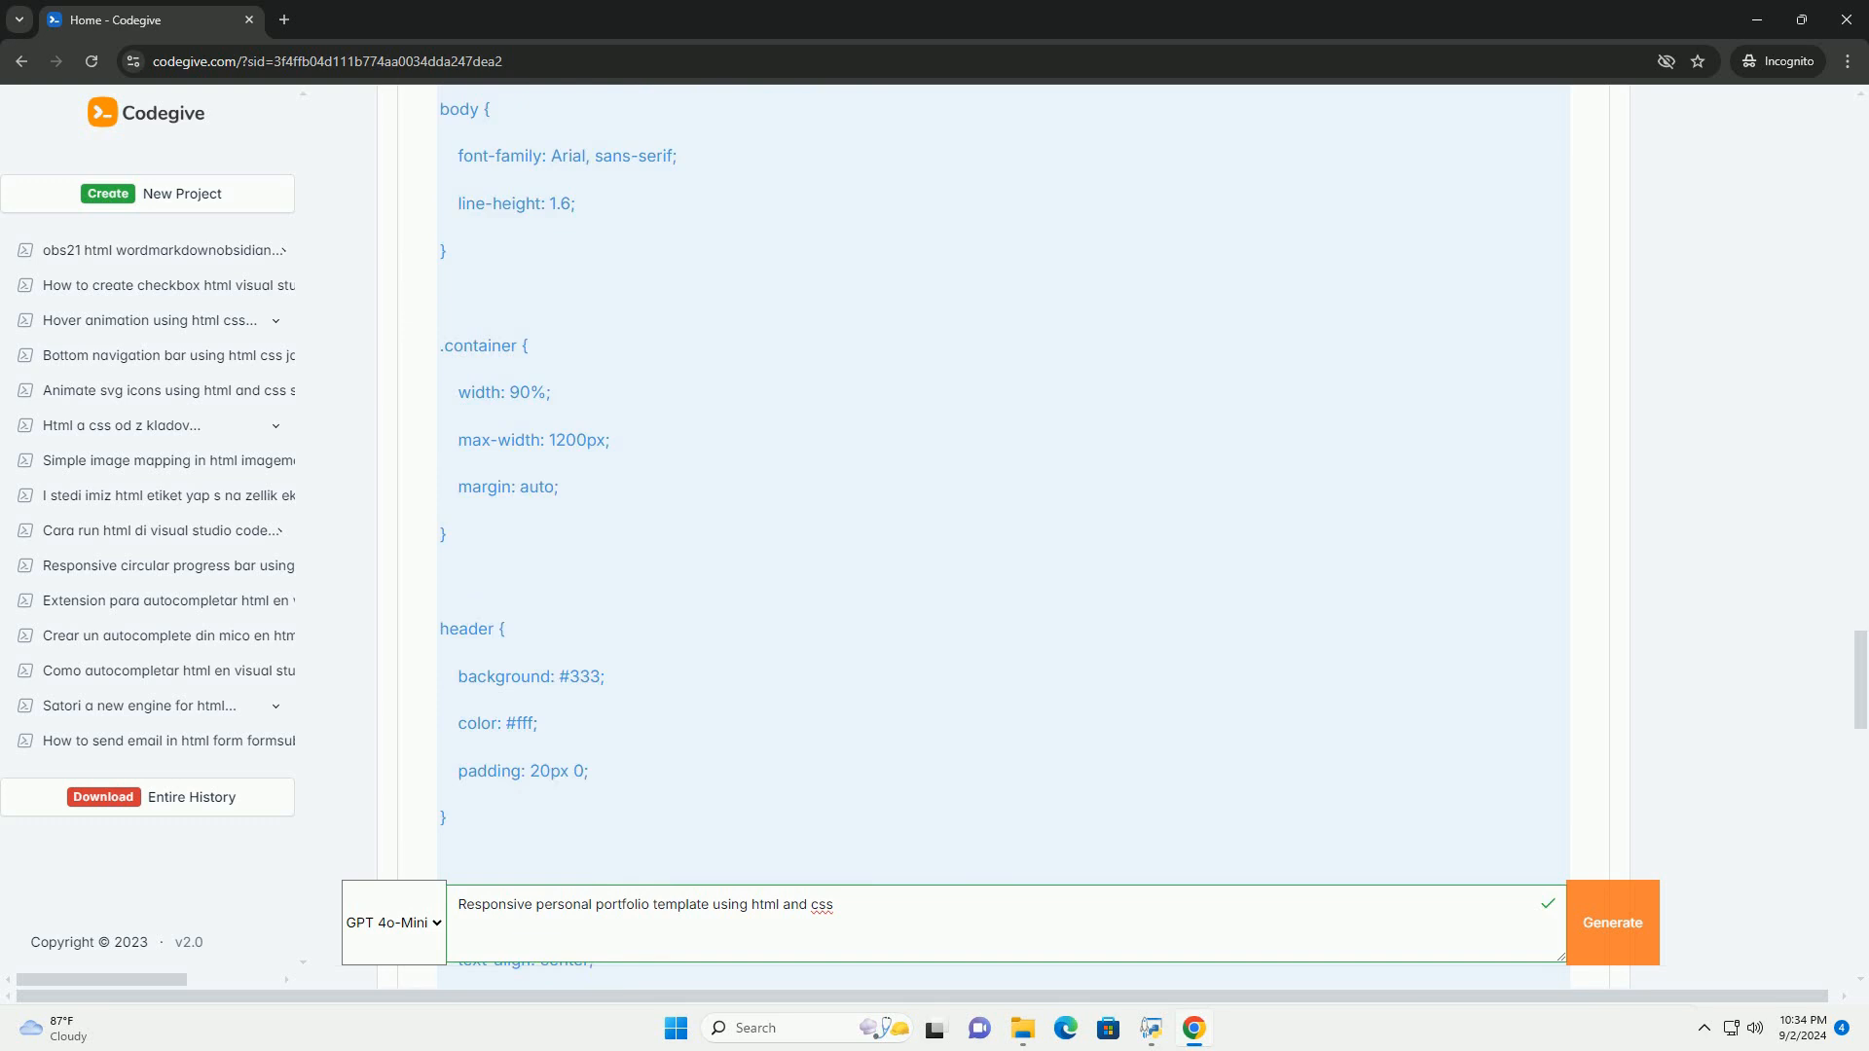
scroll(down, 3)
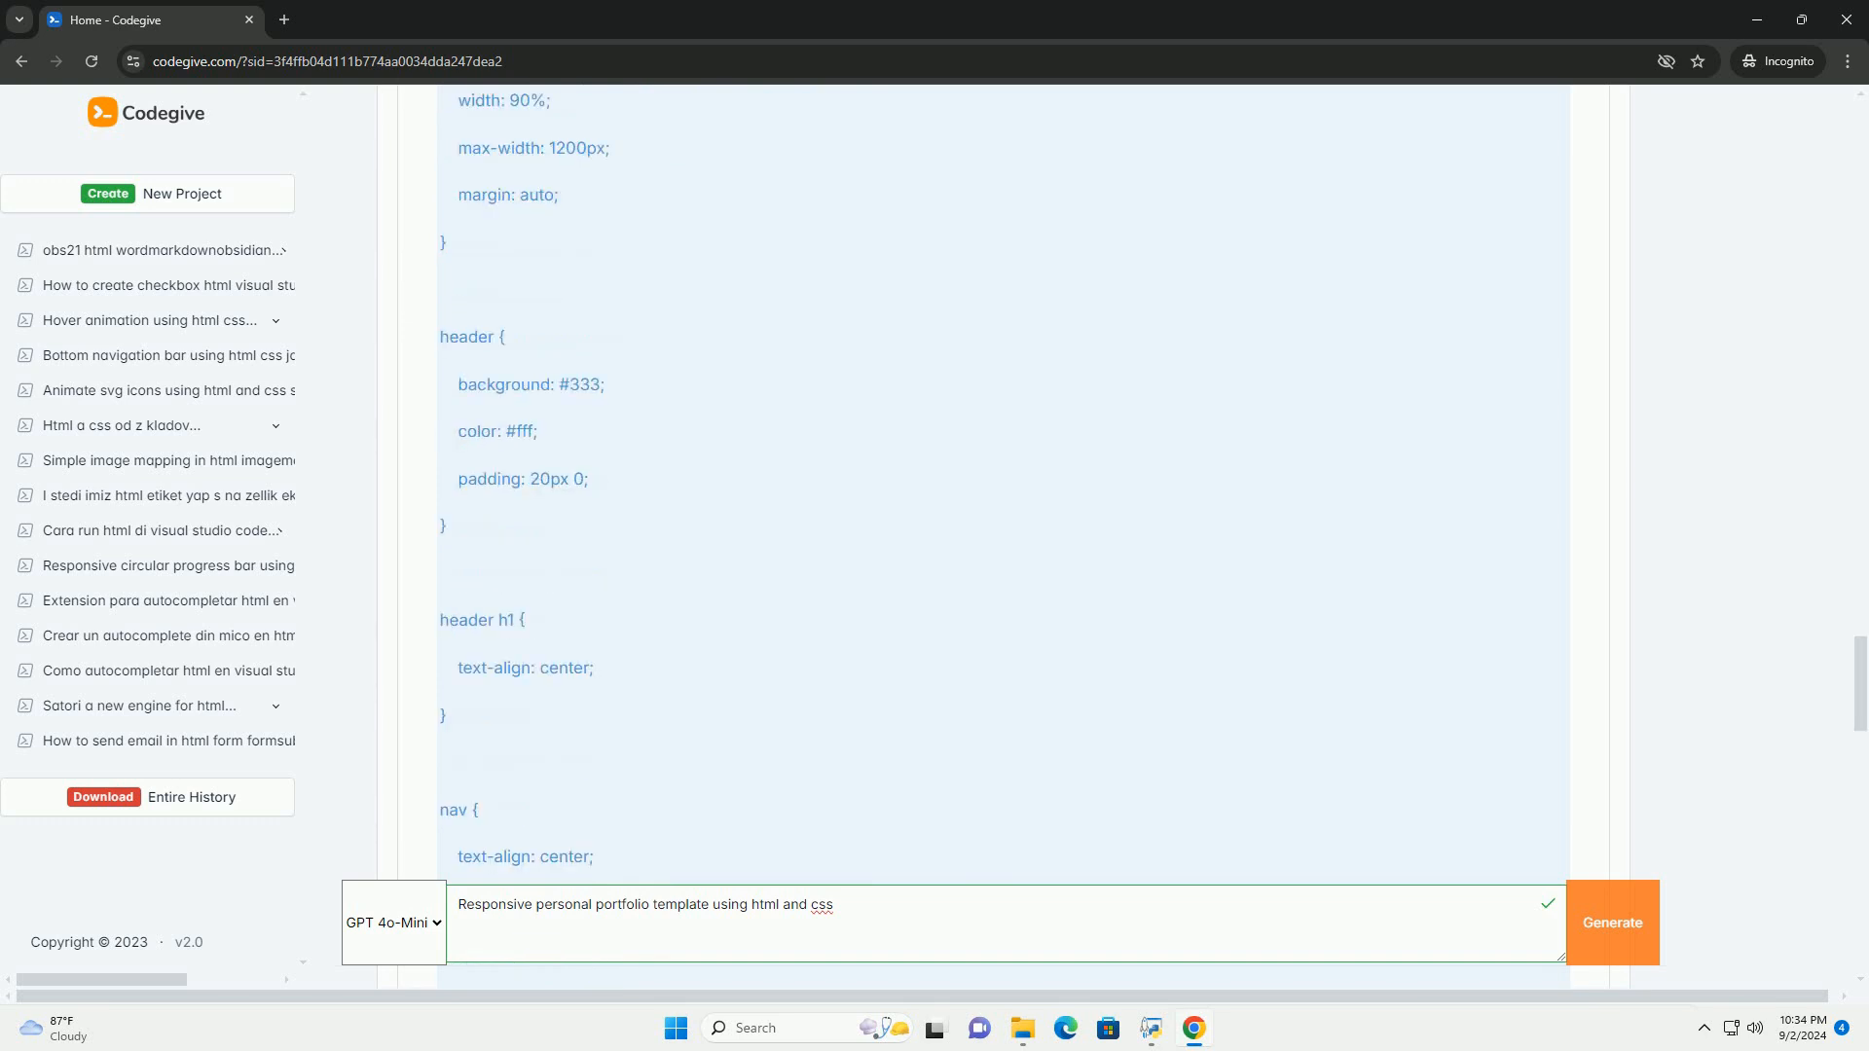
scroll(down, 3)
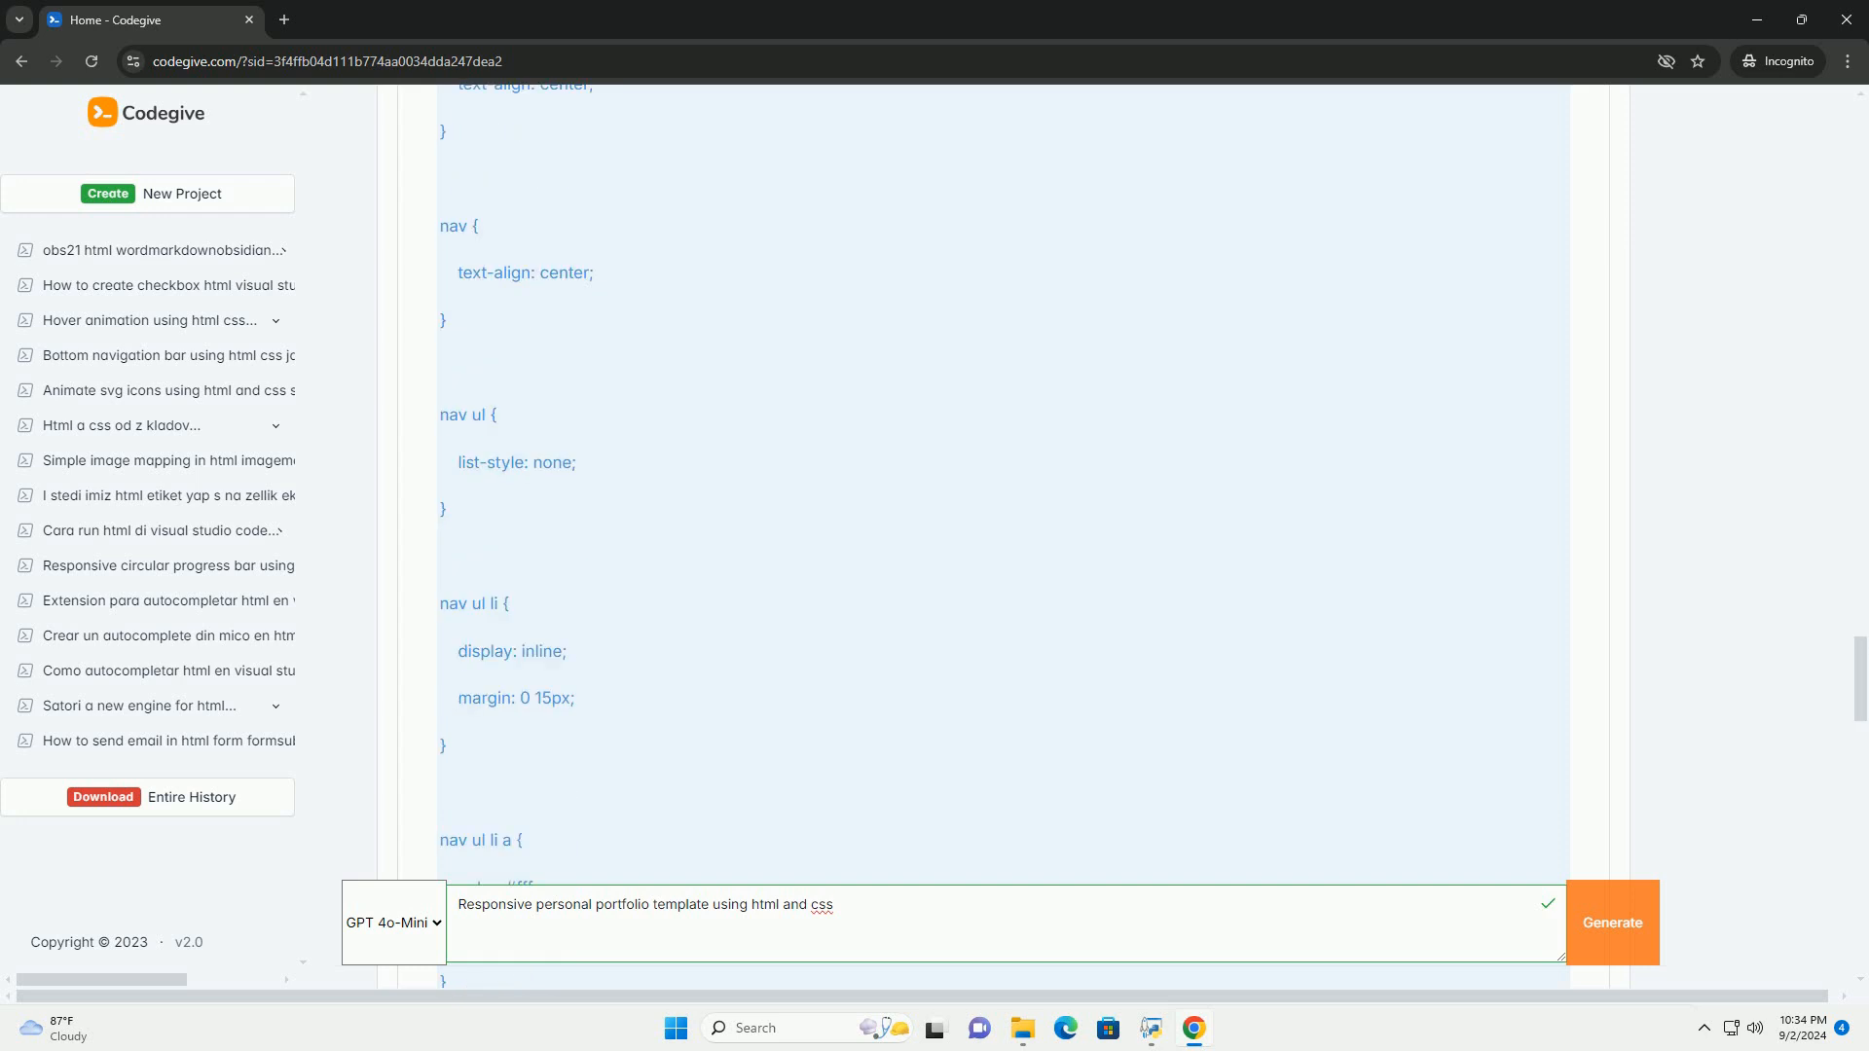
scroll(down, 3)
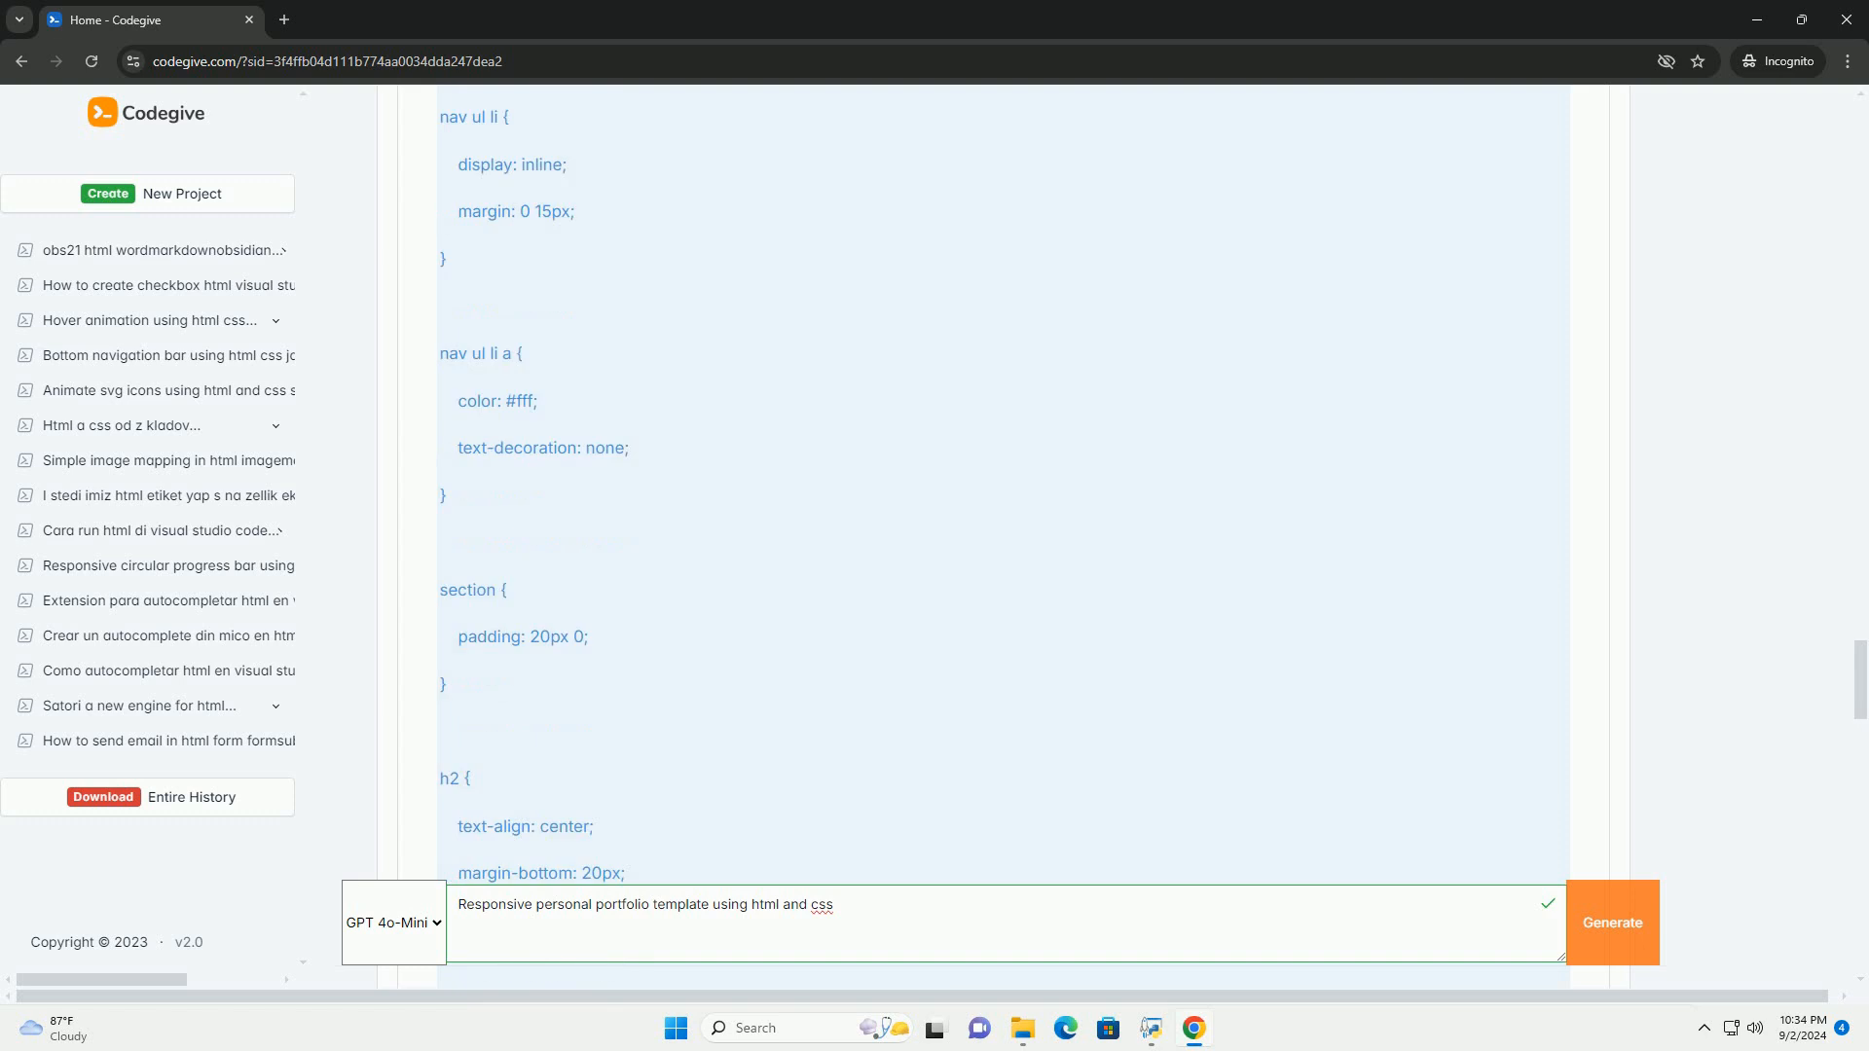
scroll(down, 3)
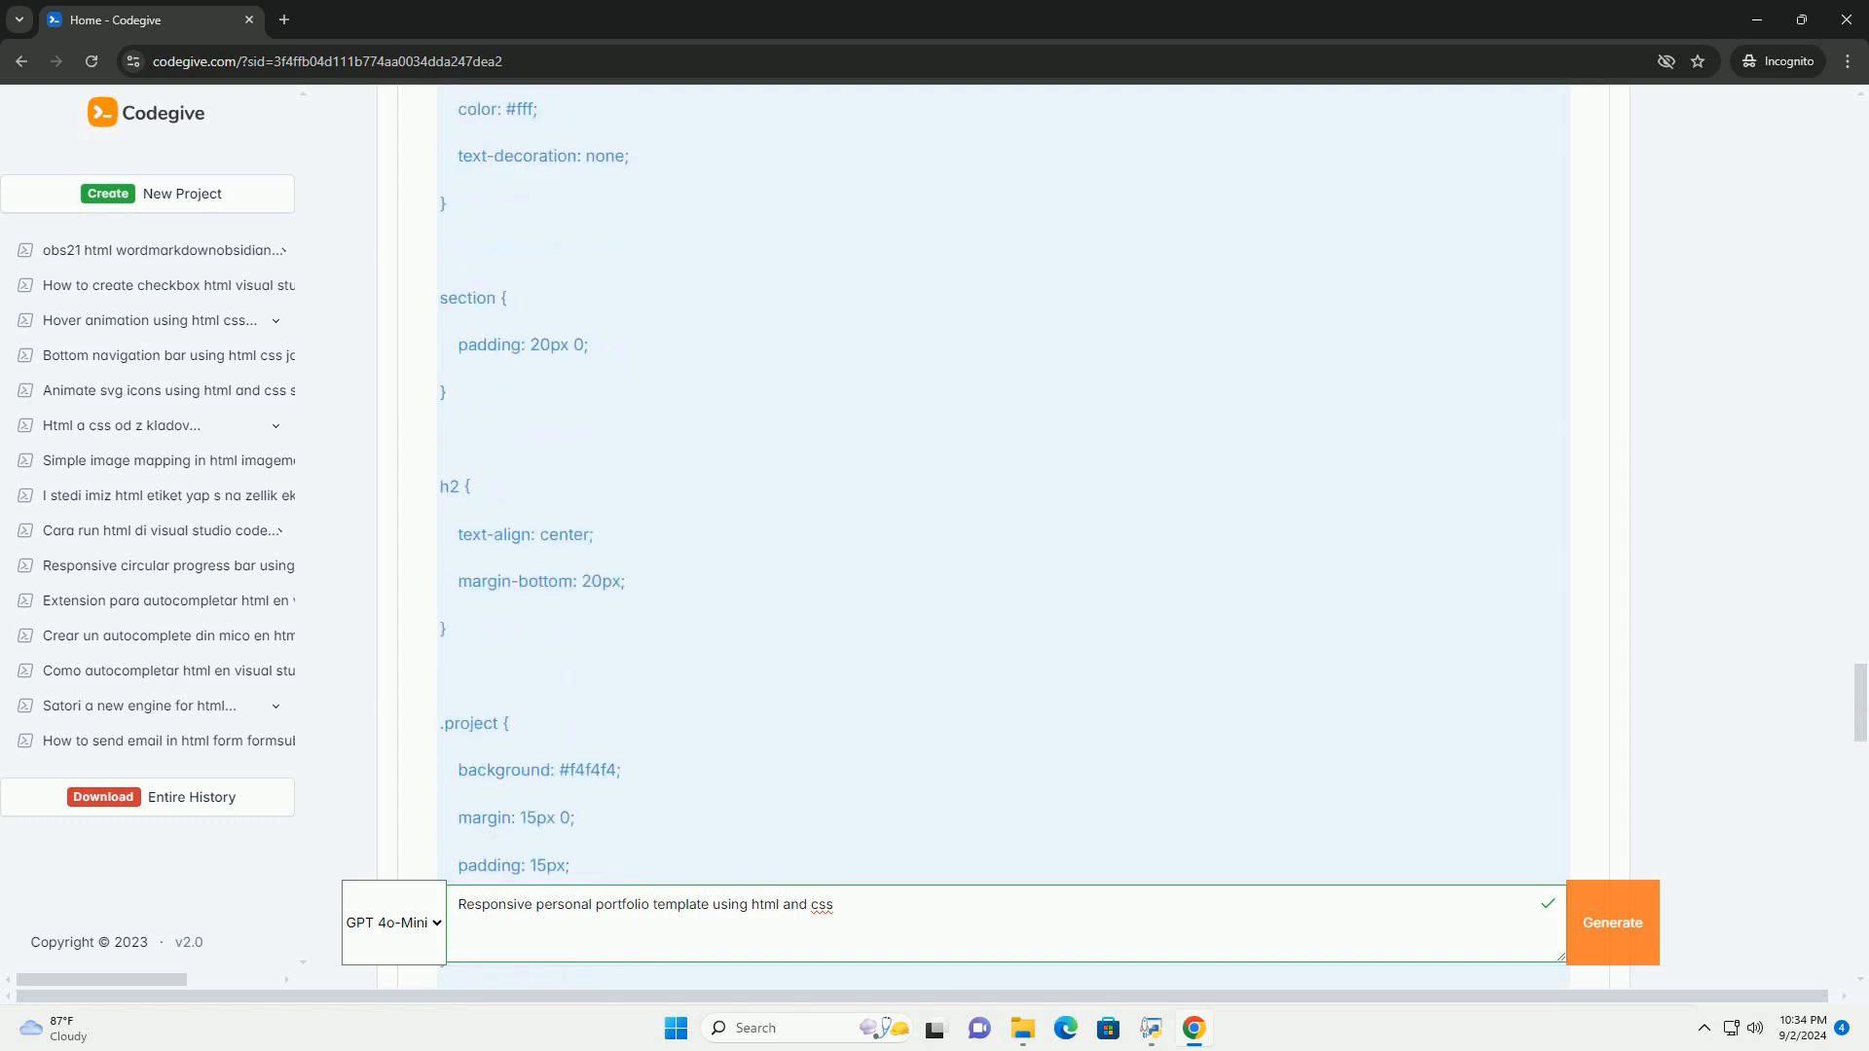
scroll(down, 3)
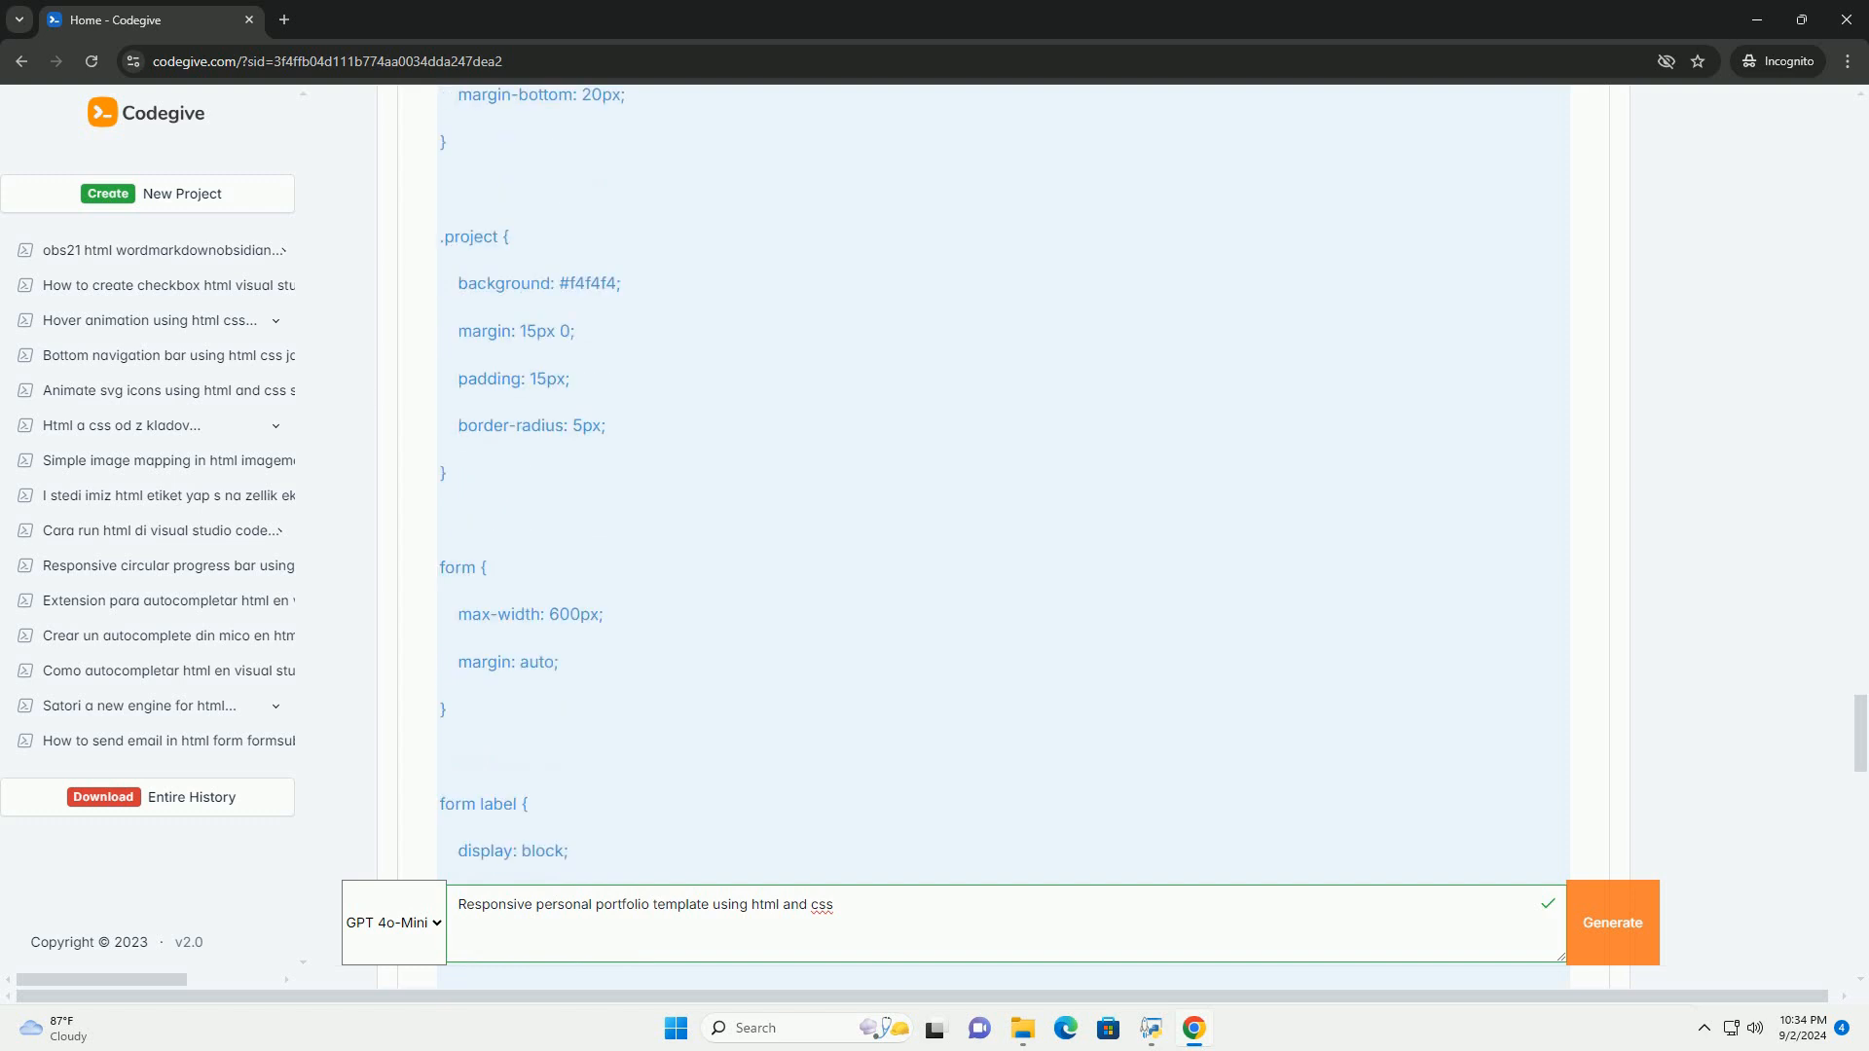
scroll(down, 3)
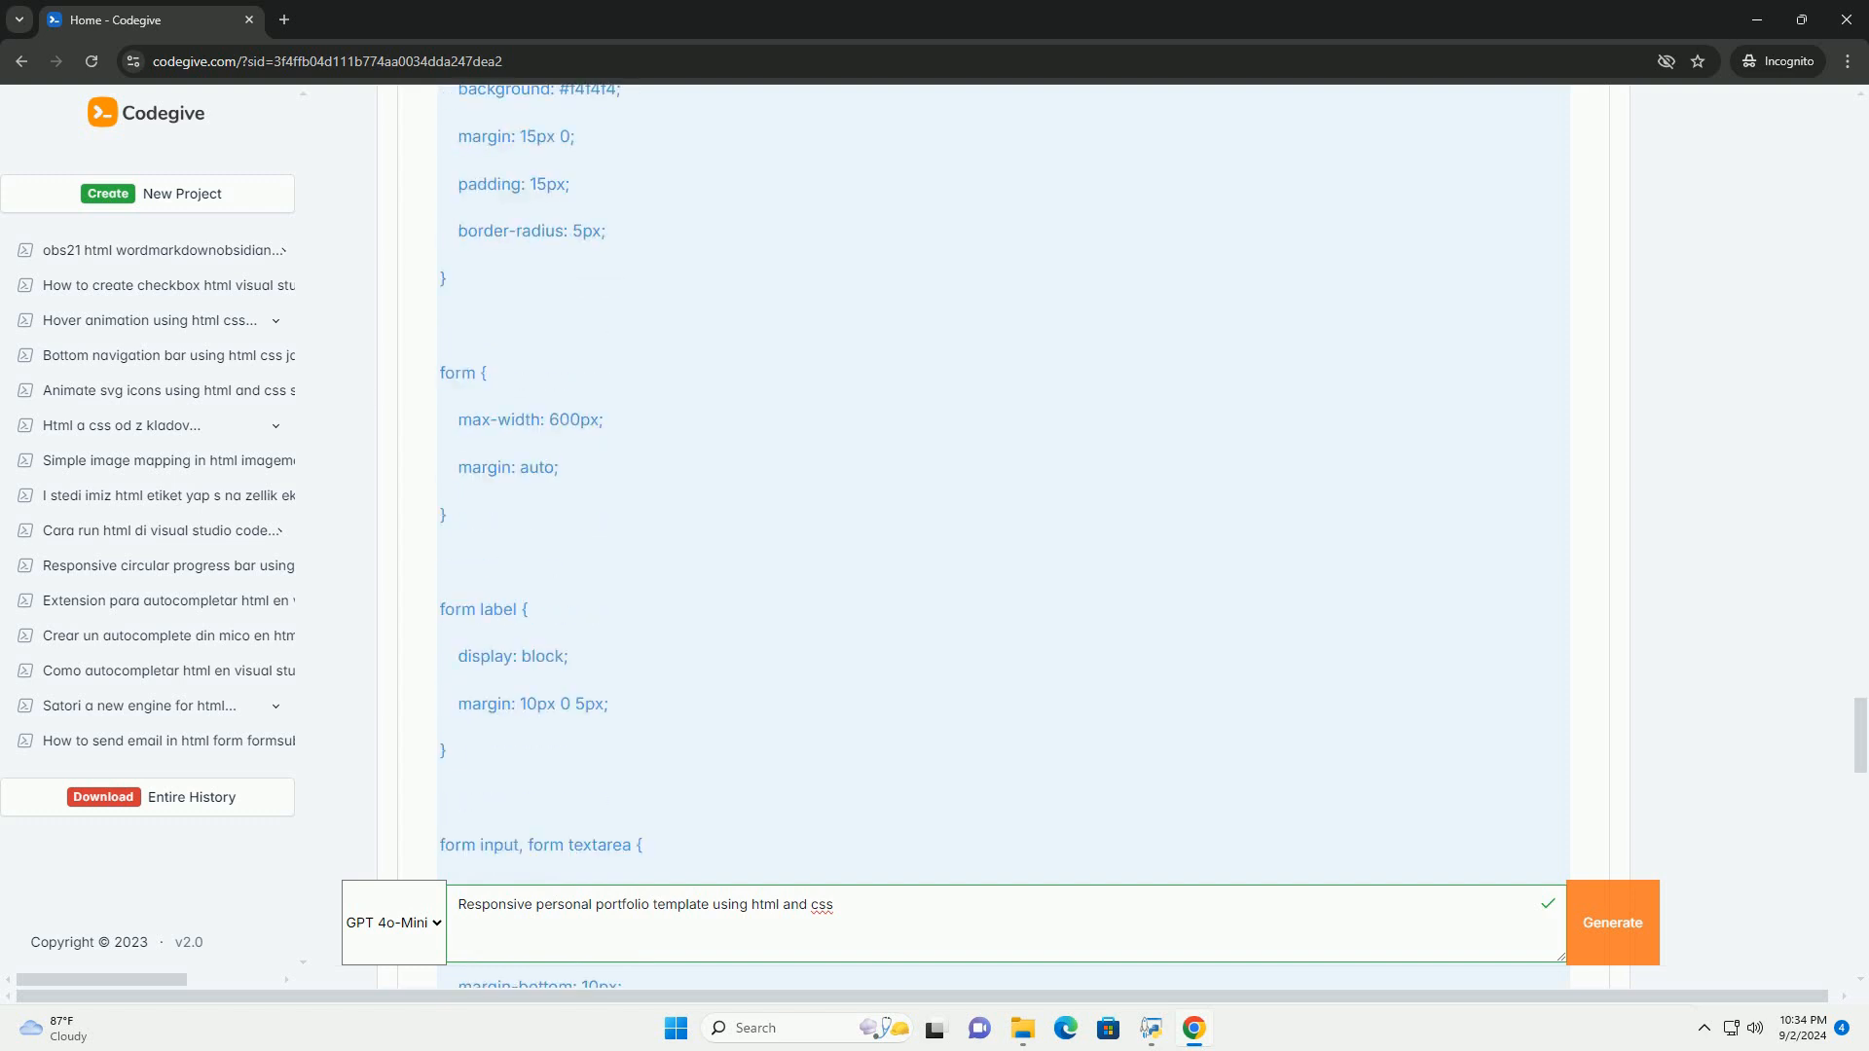
scroll(down, 3)
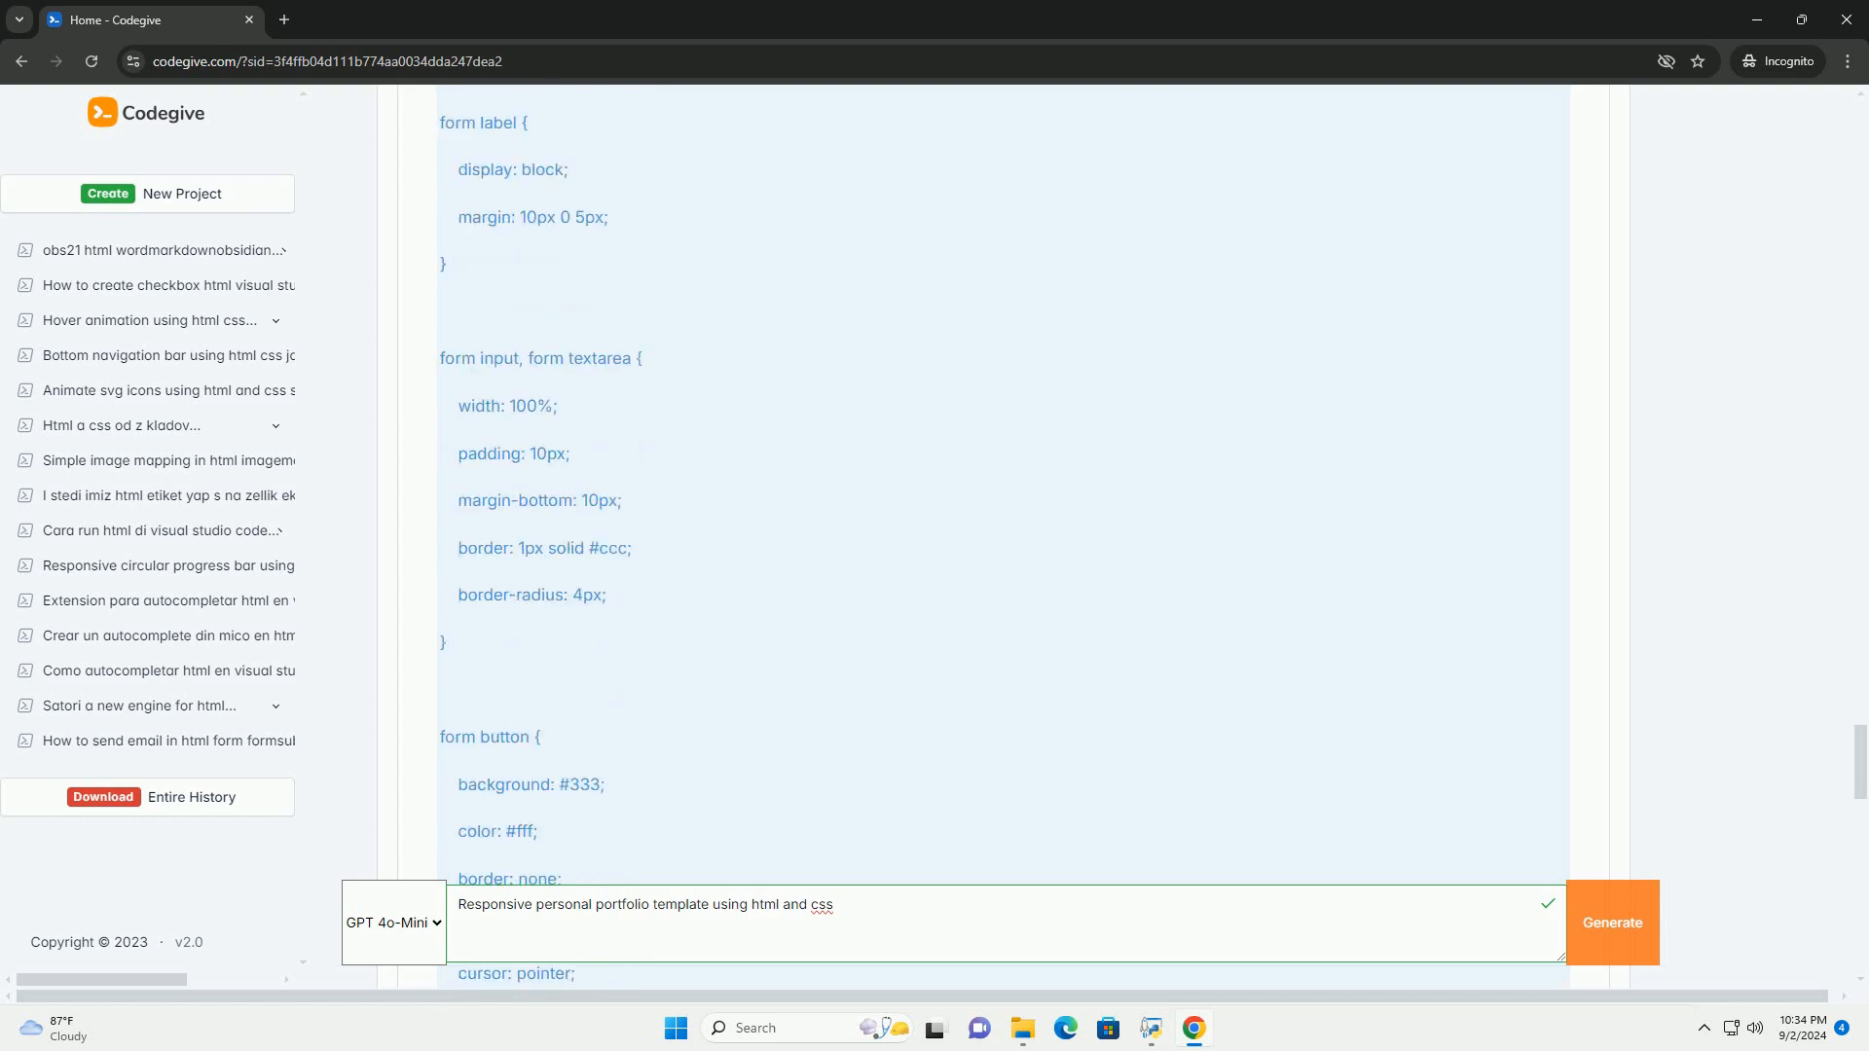
scroll(down, 3)
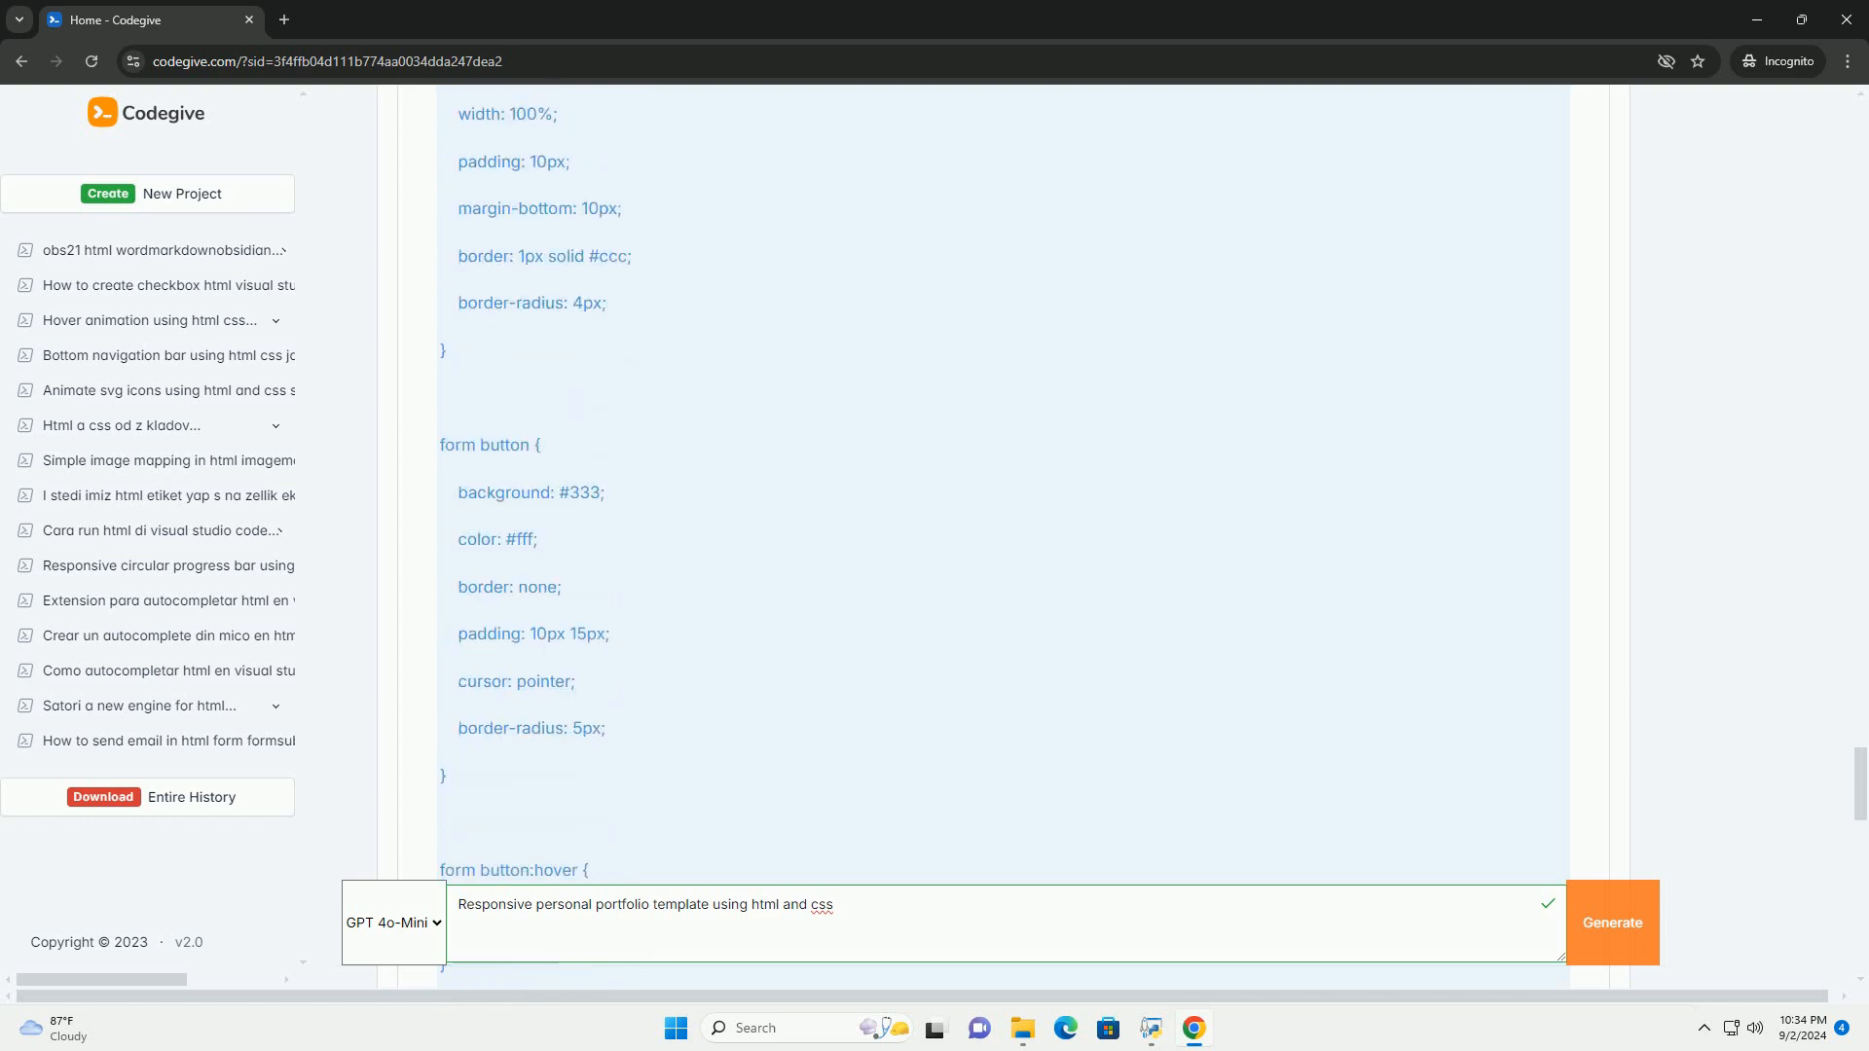
scroll(down, 3)
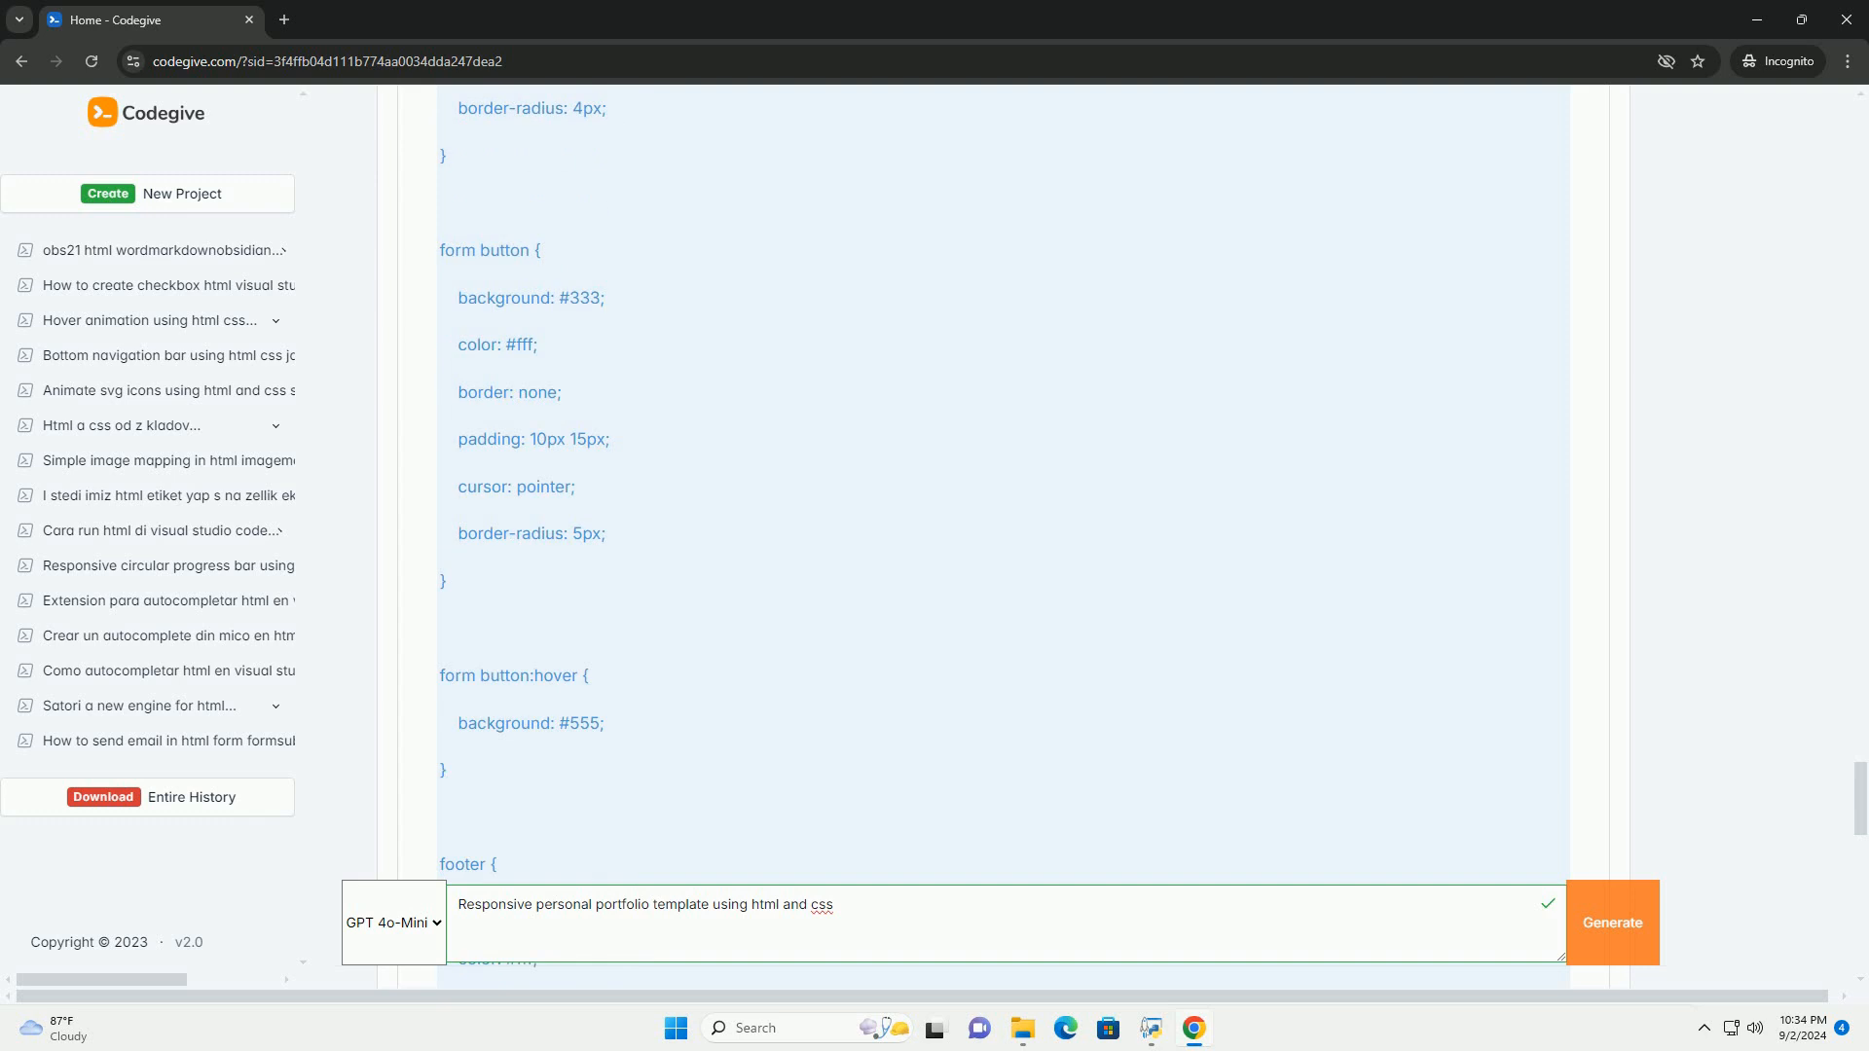